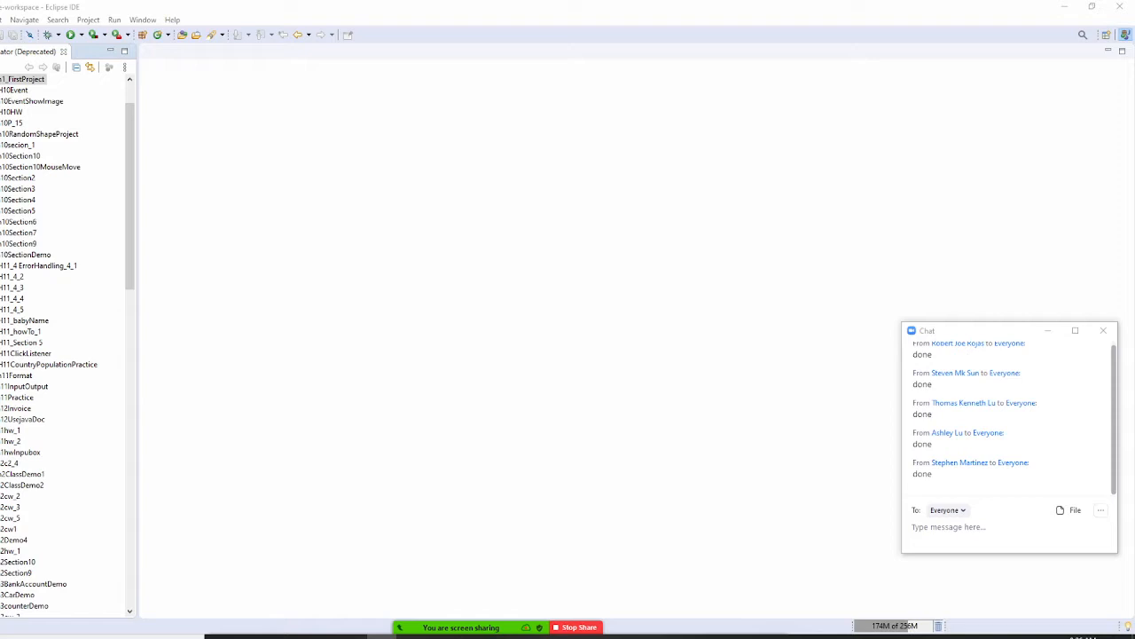
Open the File menu to reach the New submenu of item types.
click(9, 20)
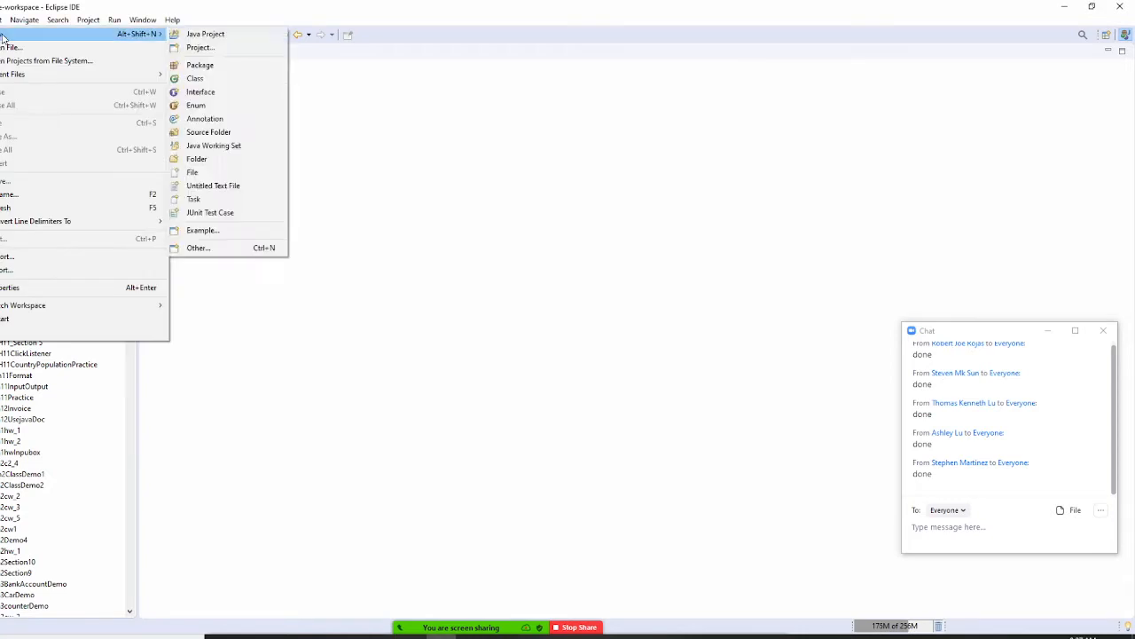
Create a Java Project named Ch1E_1Greeting and finish the wizard.
click(403, 257)
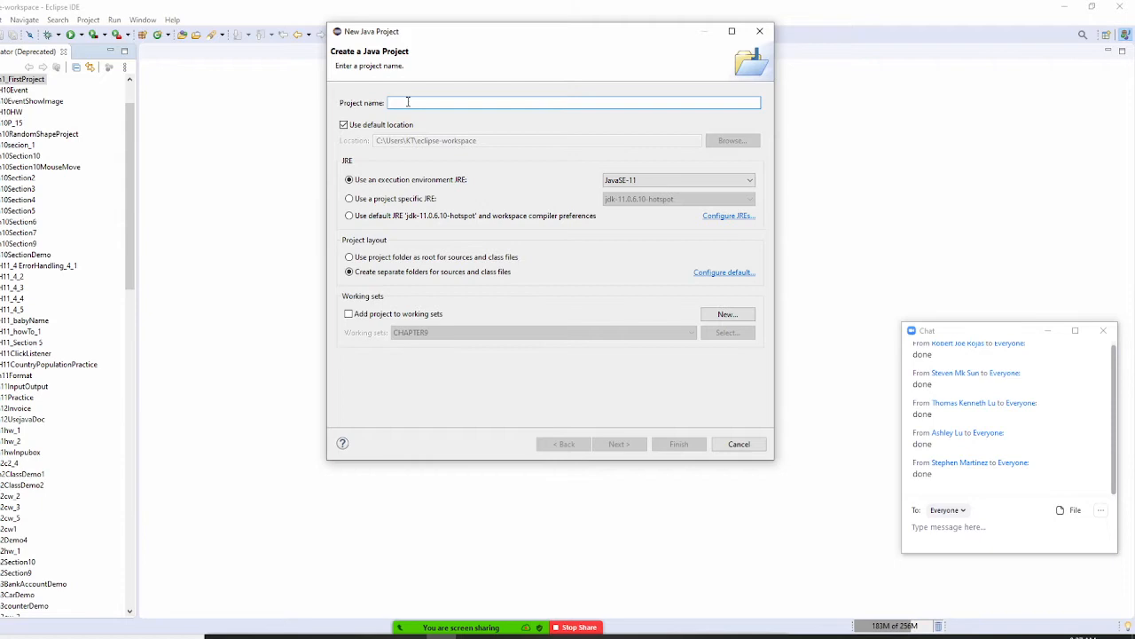
text(C)
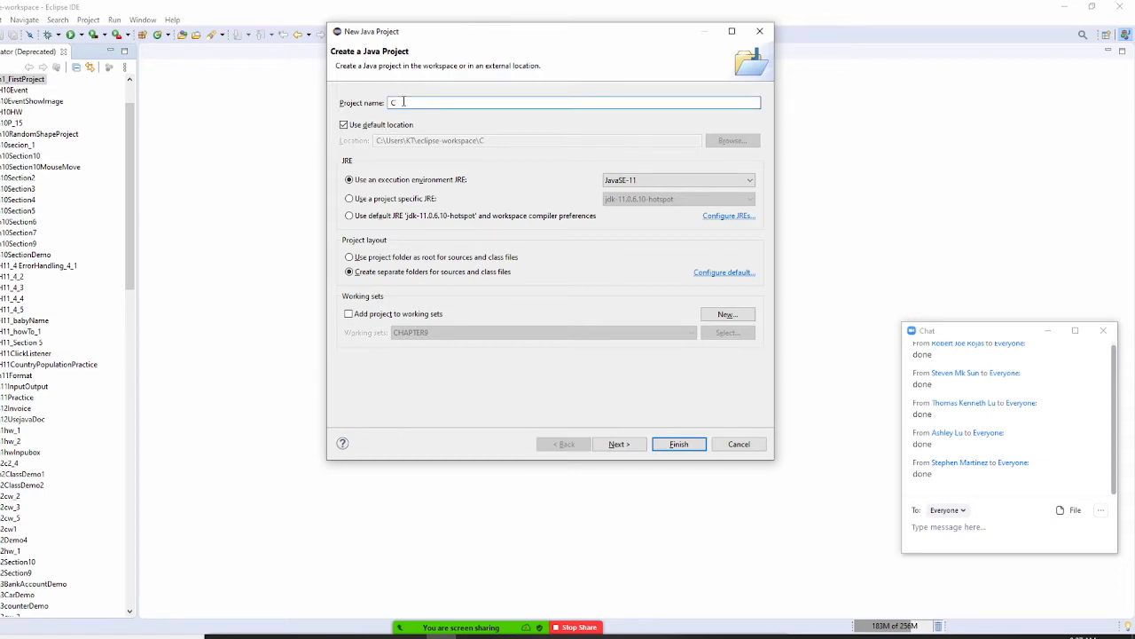
text(h)
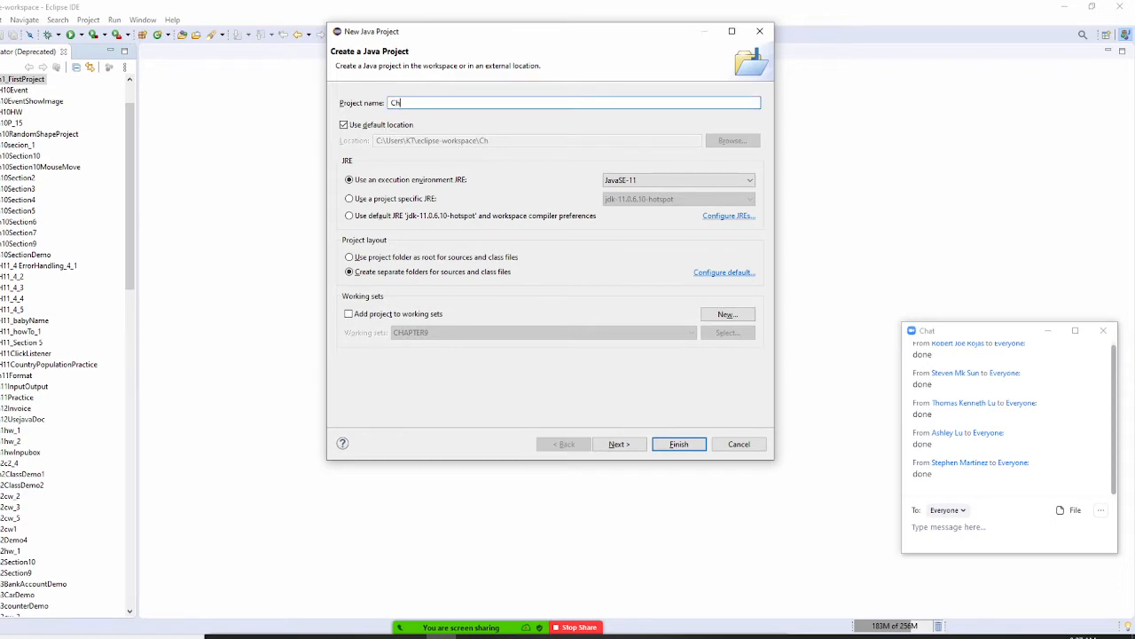
text(_)
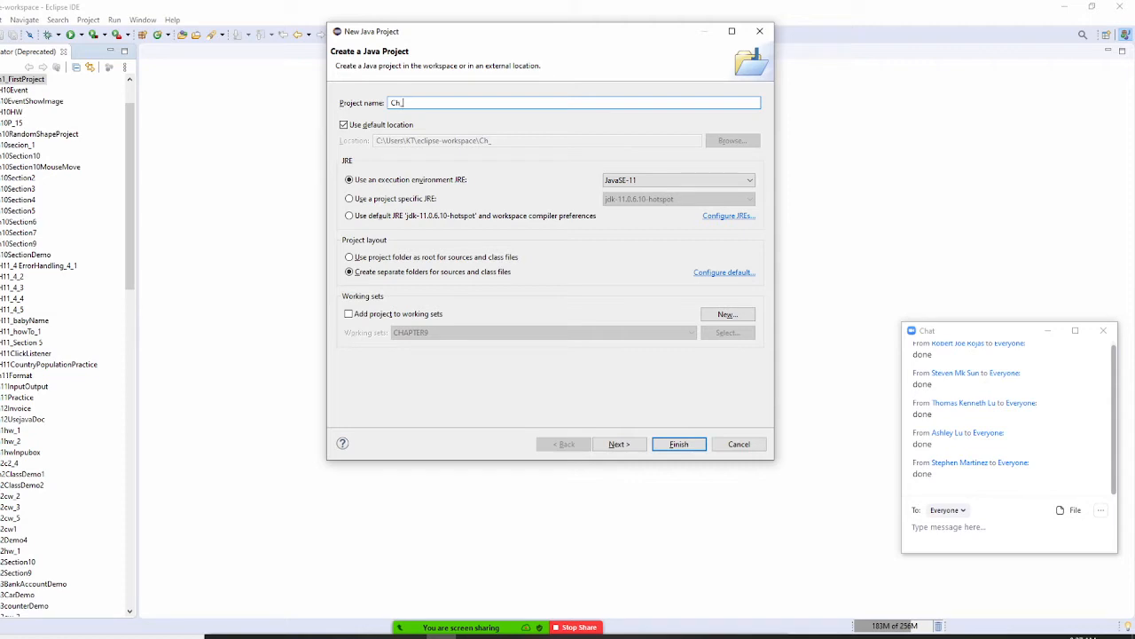
text(1)
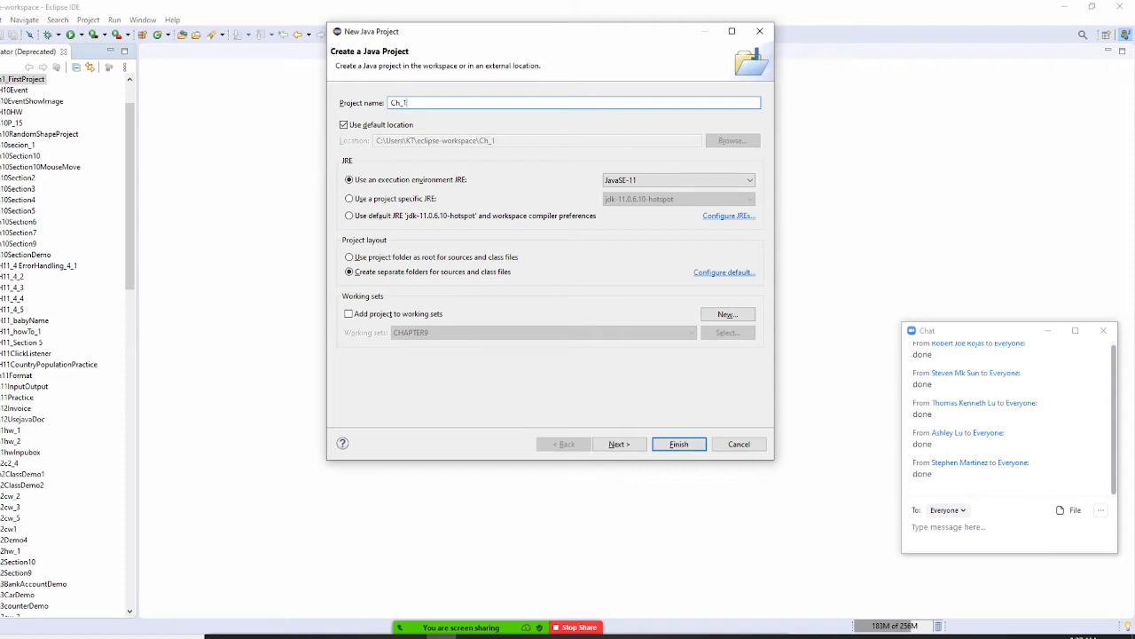
key(BackSpace)
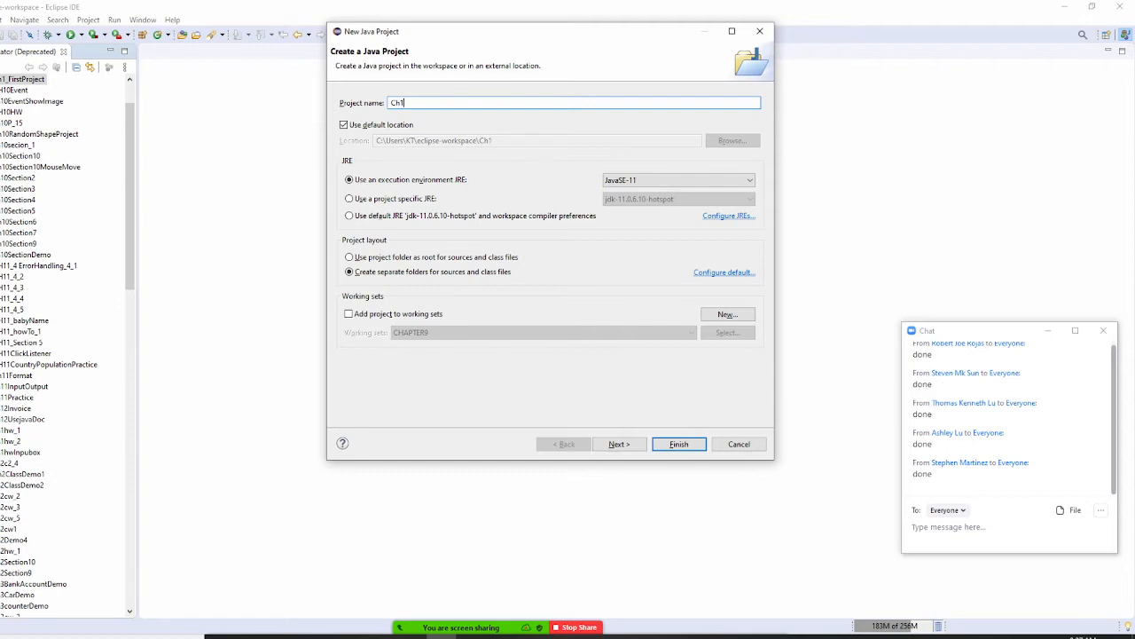
text(E1)
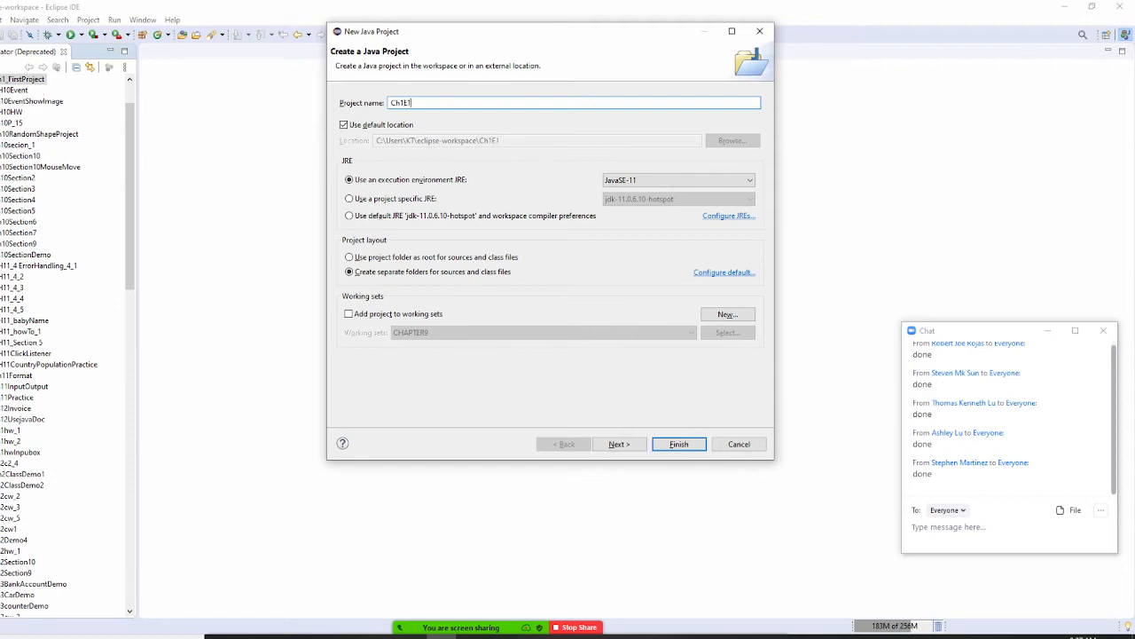
key(BackSpace)
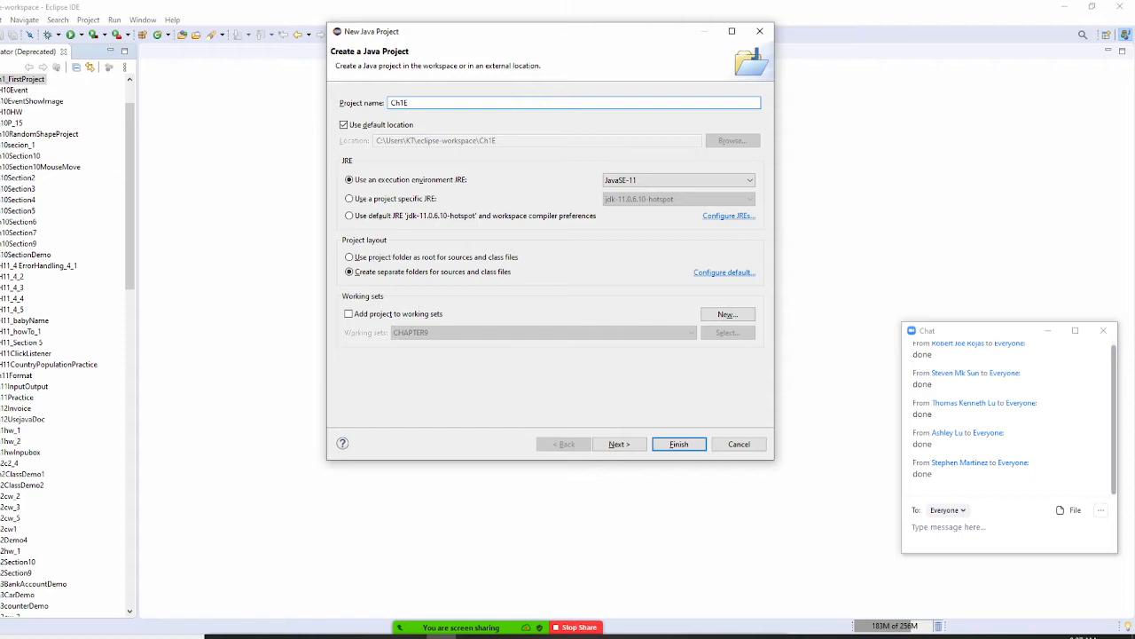
text(_1)
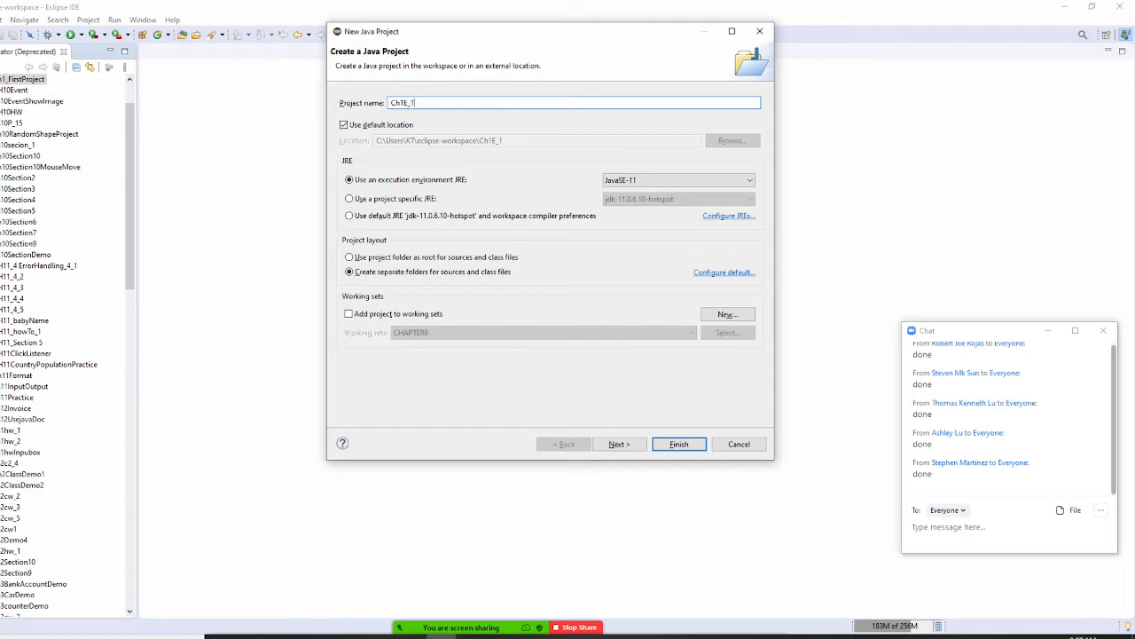
text(Greeting)
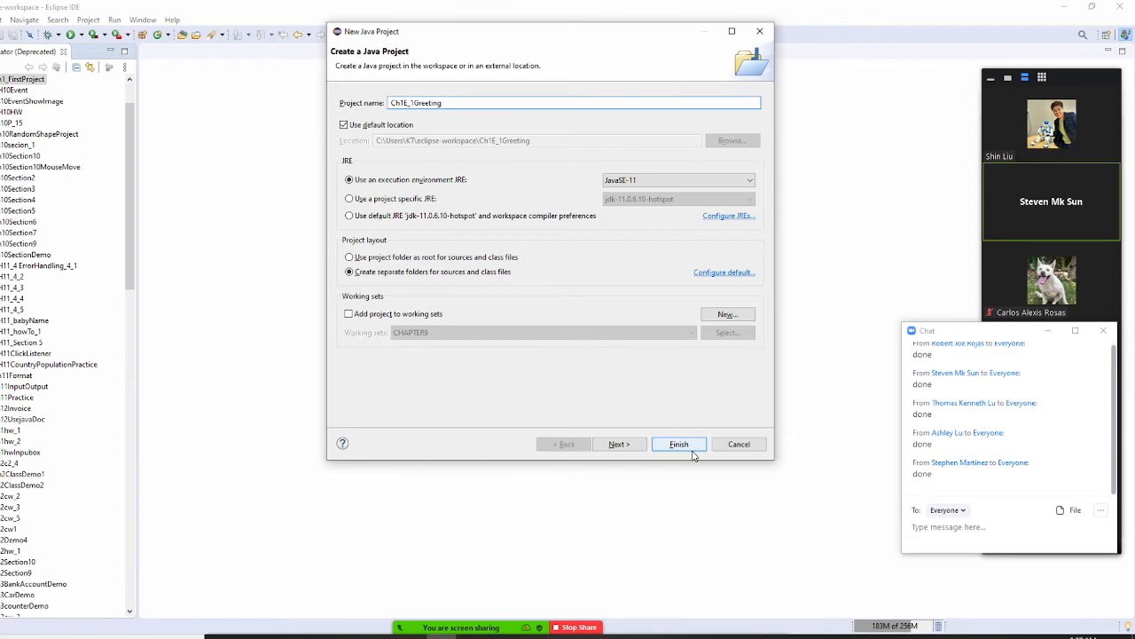
click(679, 443)
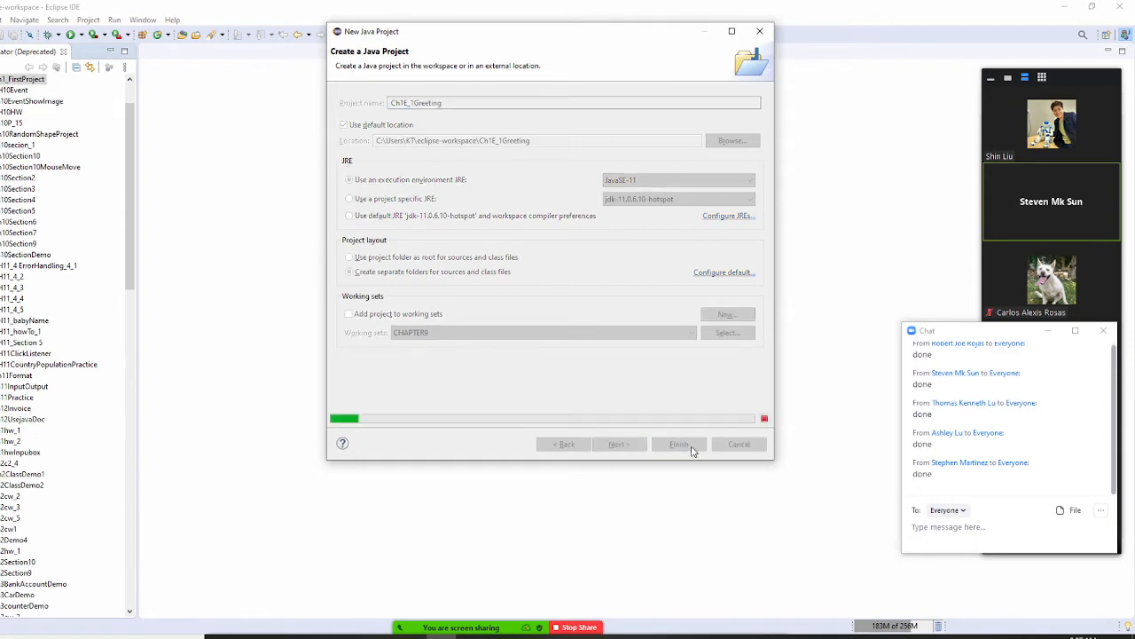
click(679, 444)
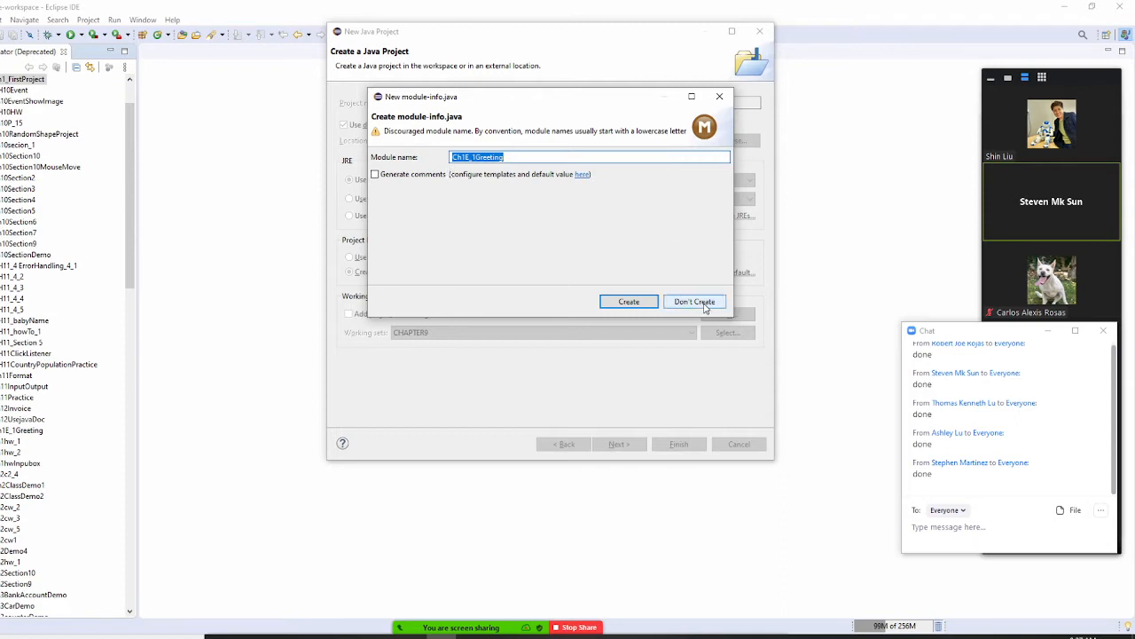
Skip module-info.java, expand Ch1E_1Greeting in Package Explorer, and select src.
click(694, 302)
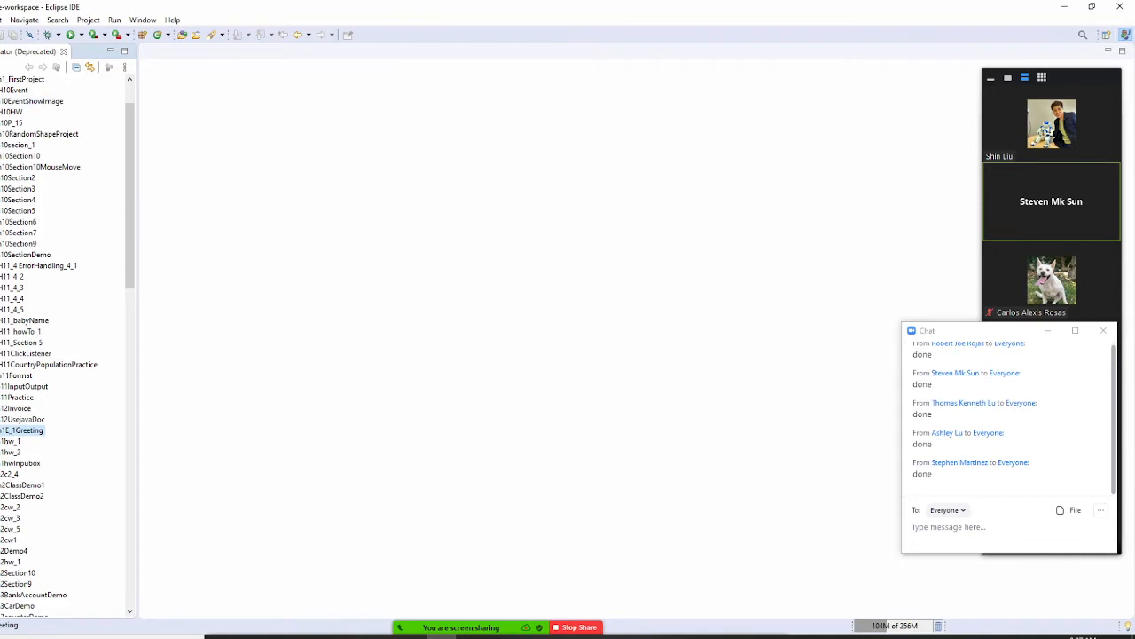
click(32, 101)
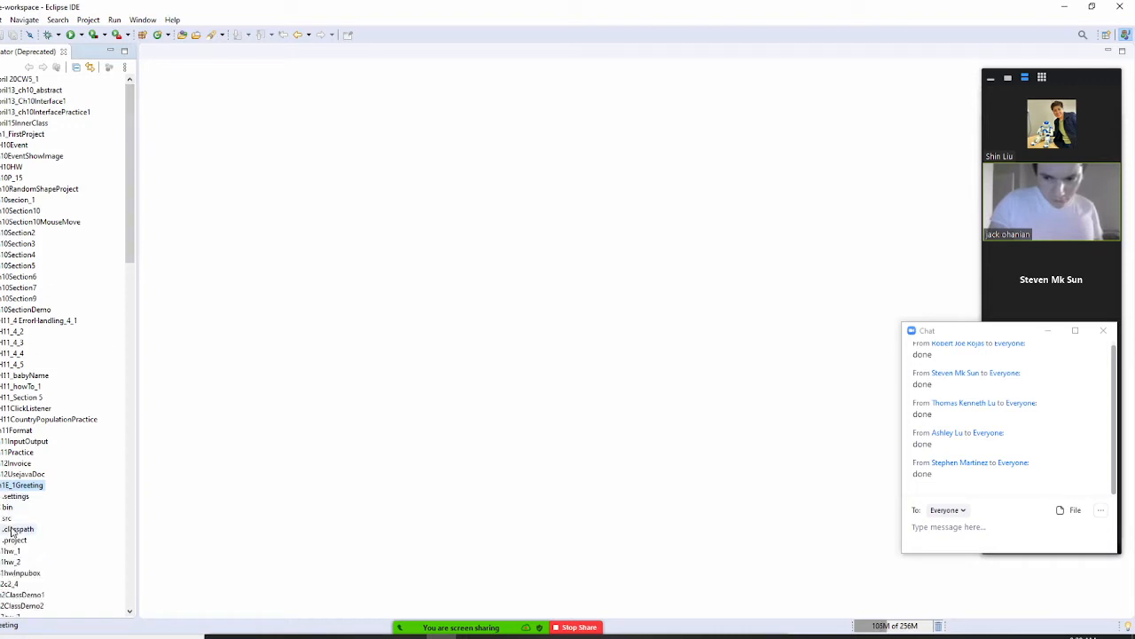
click(7, 518)
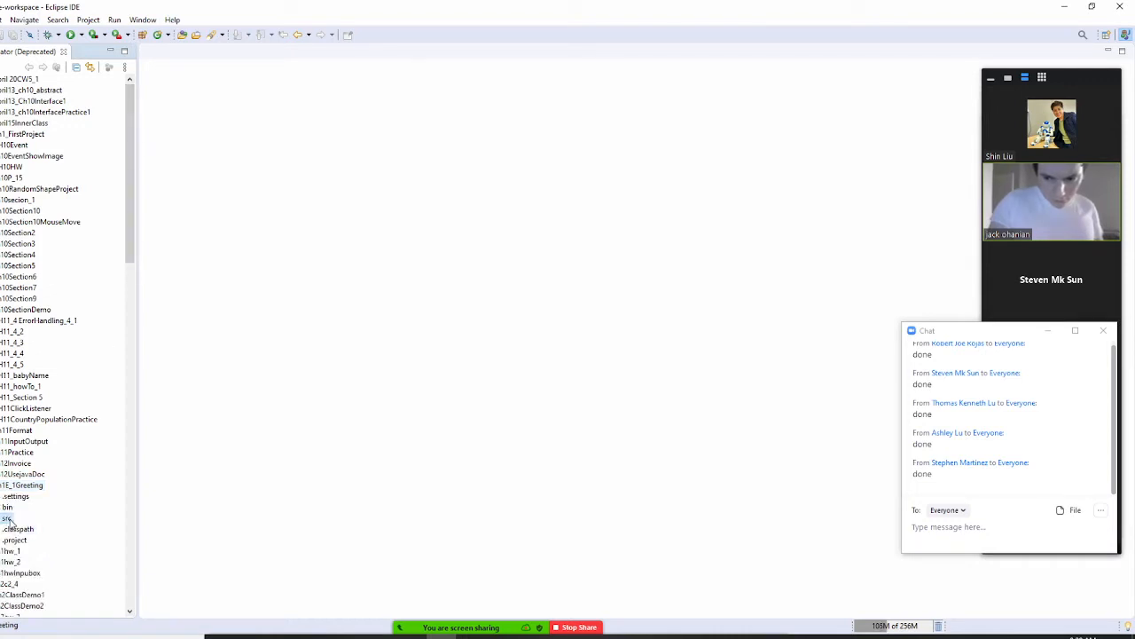
Open the New Java Class wizard from the src folder's context menu.
right_click(9, 518)
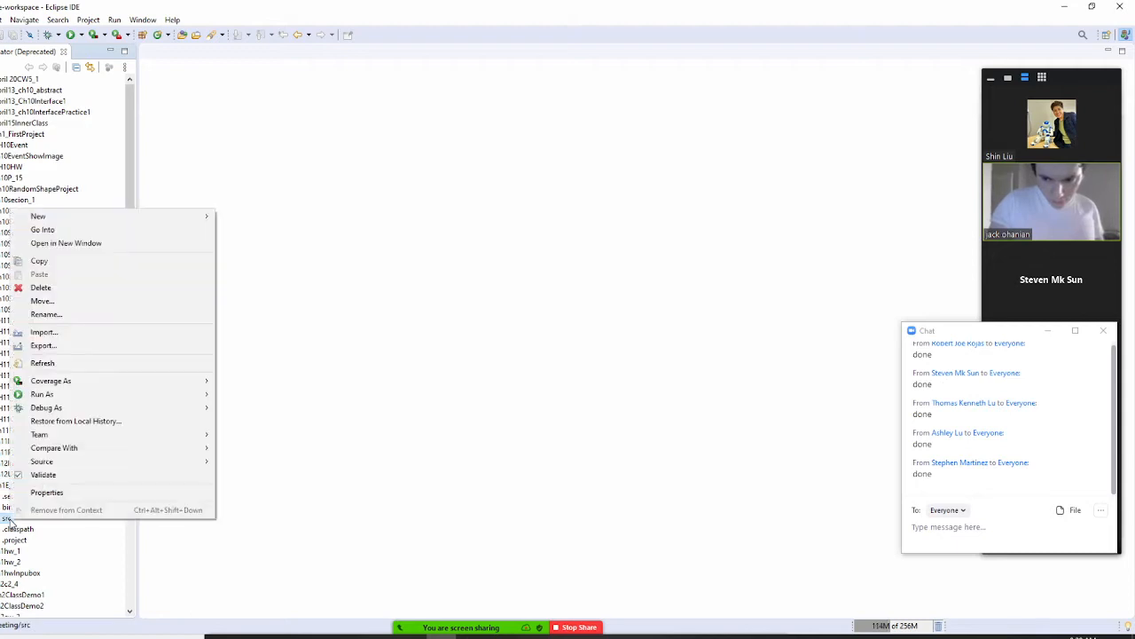
mouse_move(51, 380)
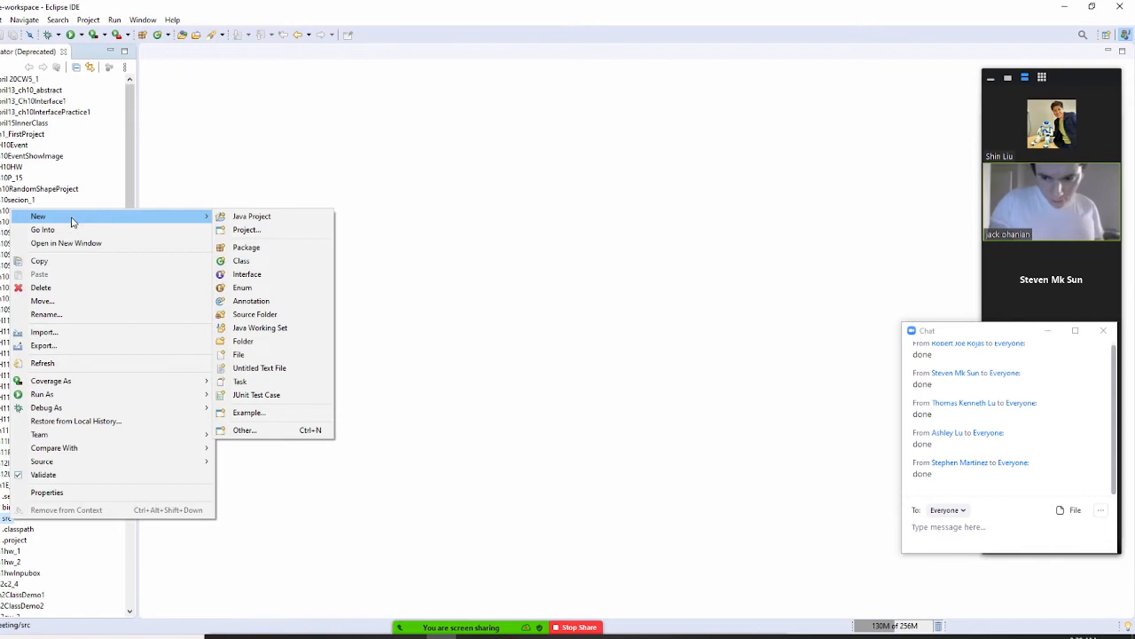
mouse_move(242, 260)
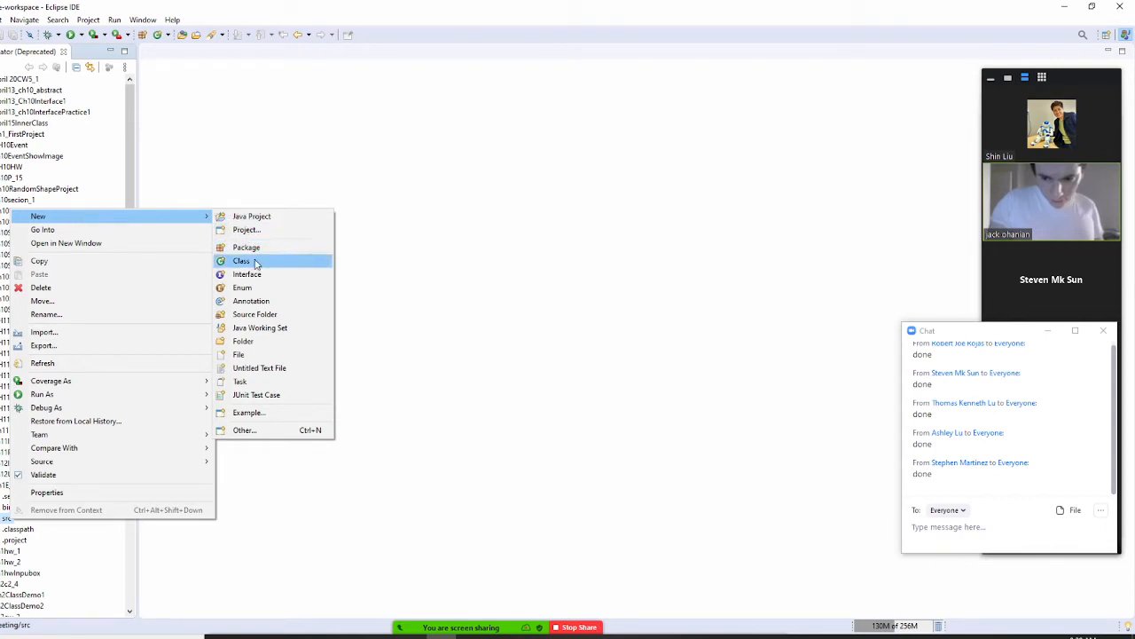
click(241, 261)
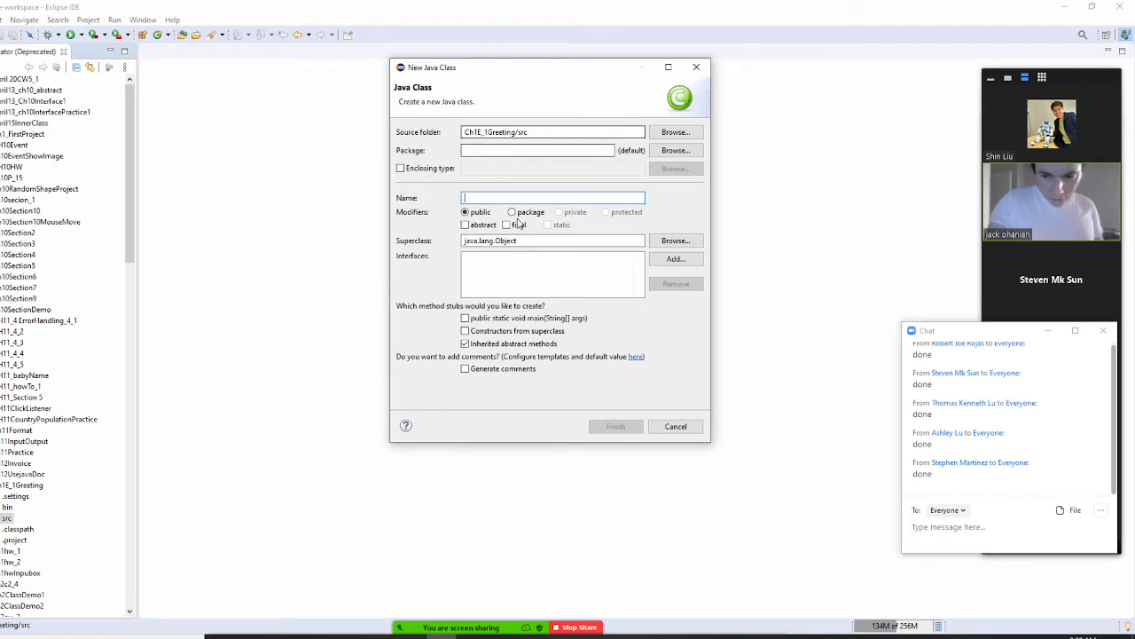
Create class Ch1E_1Greeting with a public static void main stub.
text(Ch1)
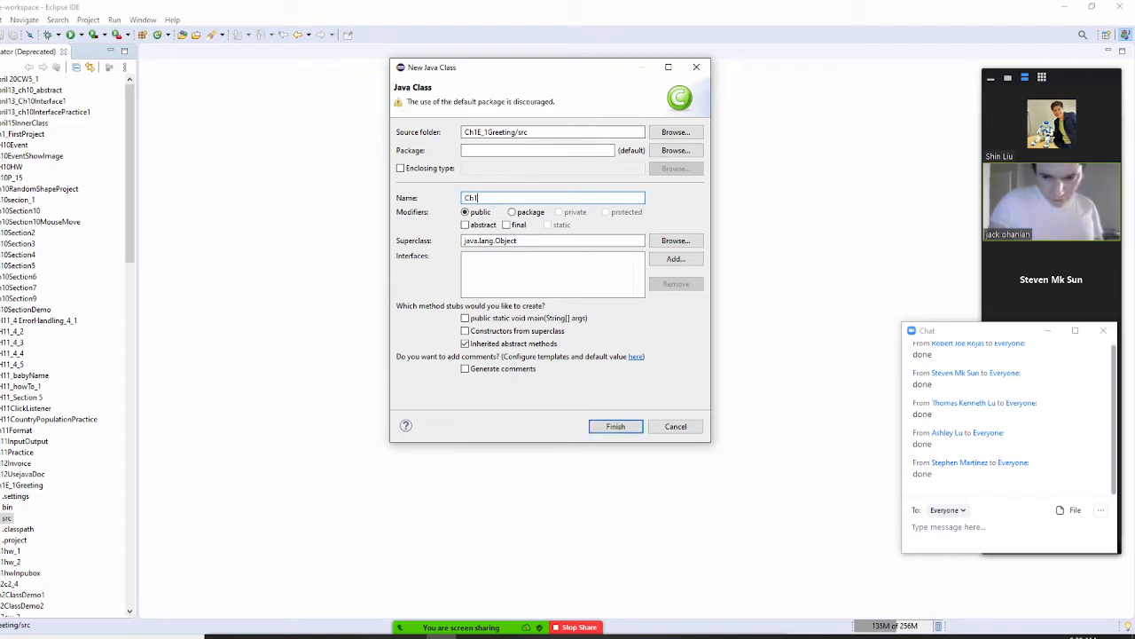
text(E_1Greeting)
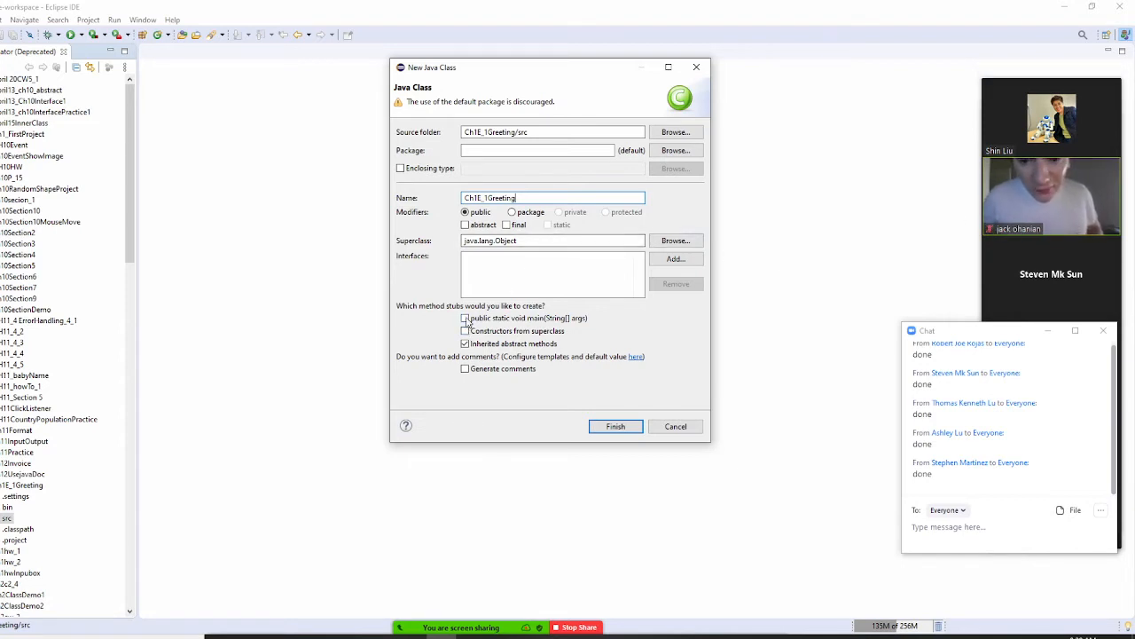
click(465, 318)
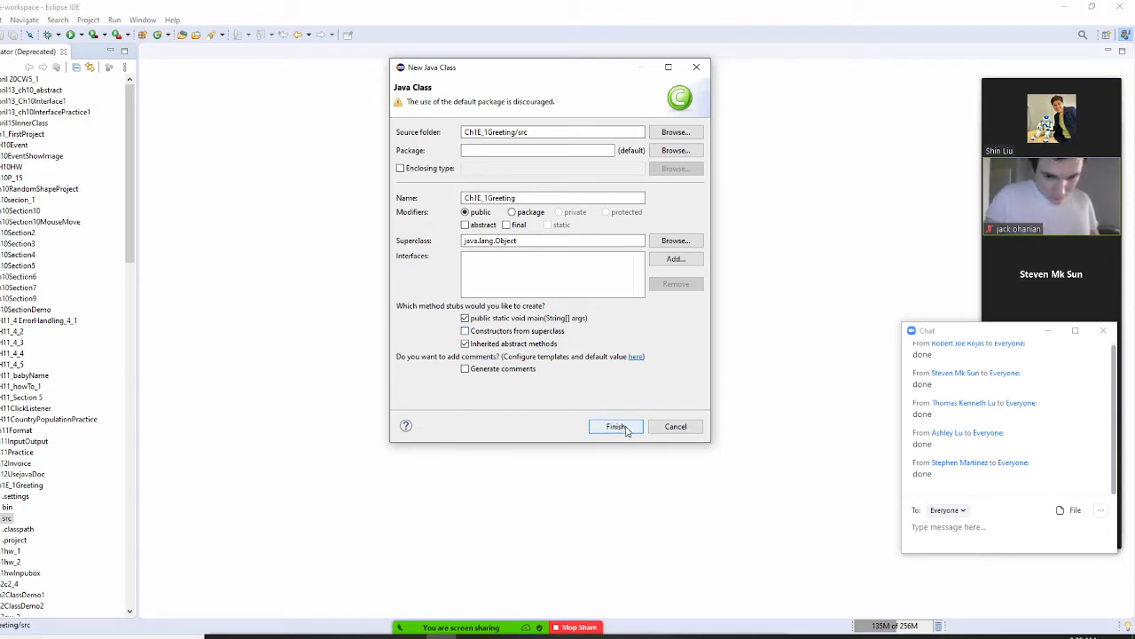
click(616, 427)
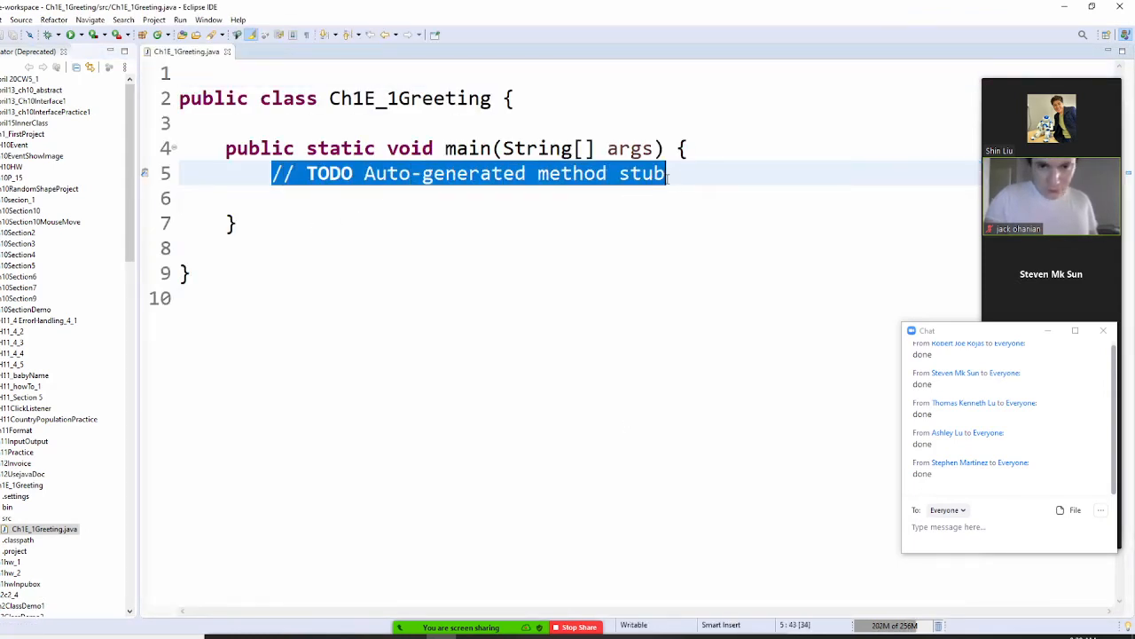
Replace the TODO comment with '//sysout+ control + spacebar' inside main.
key(Delete)
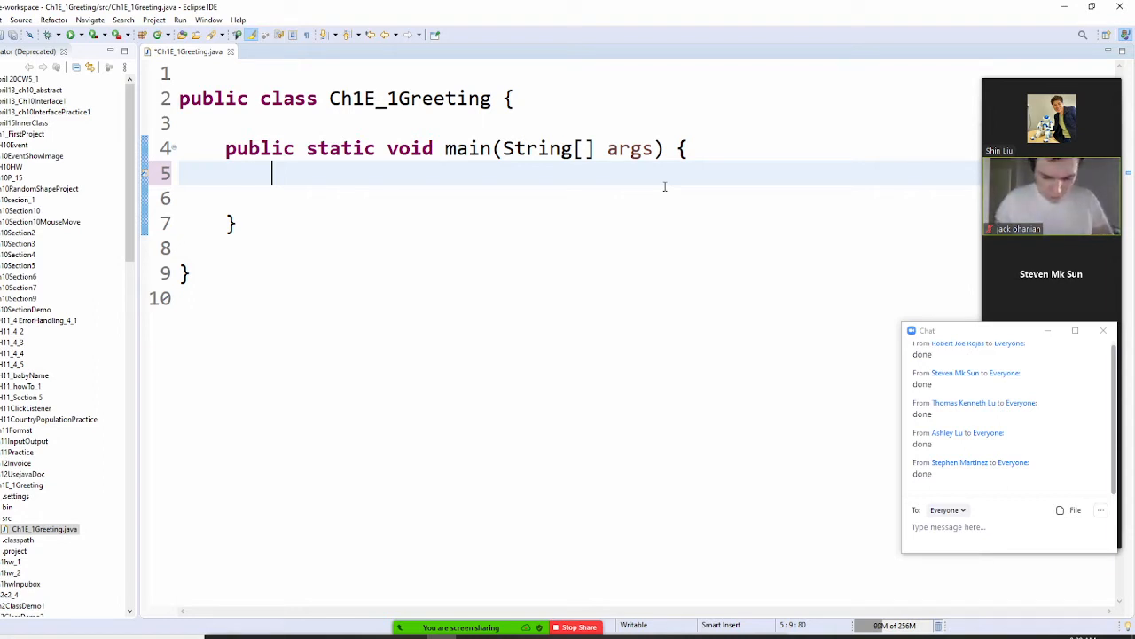
text(//sy)
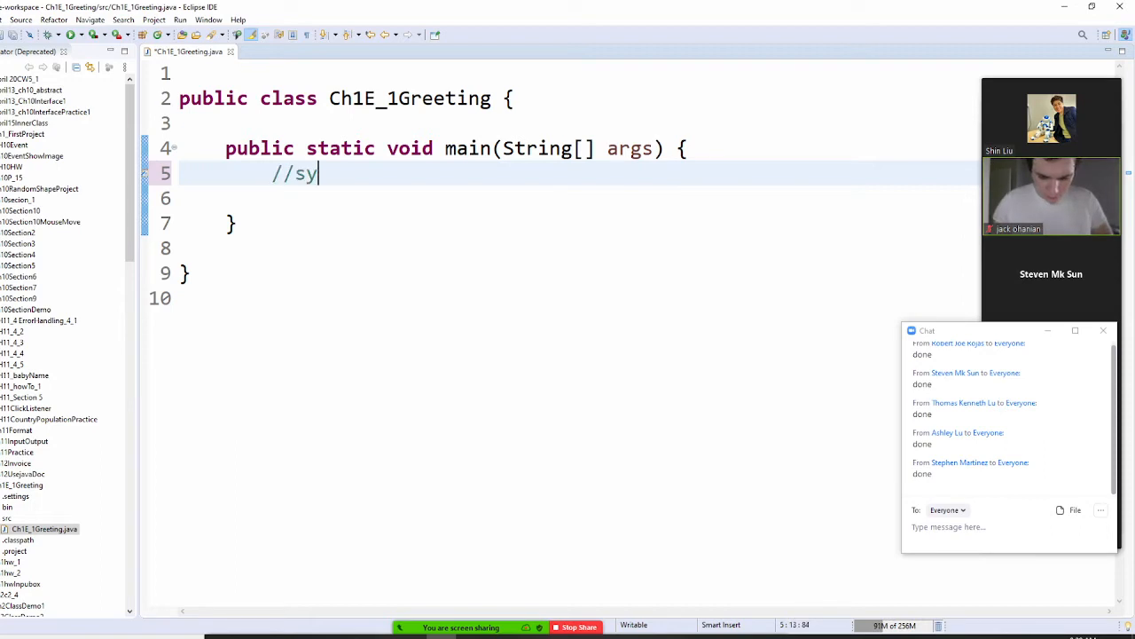
text(sout)
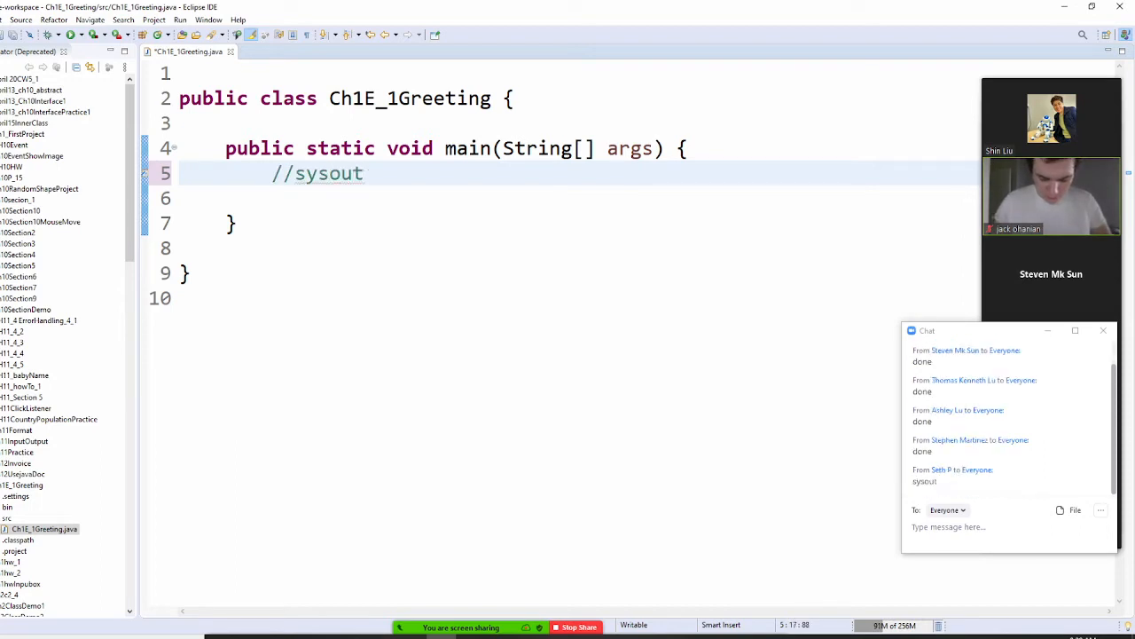
text(+ contro)
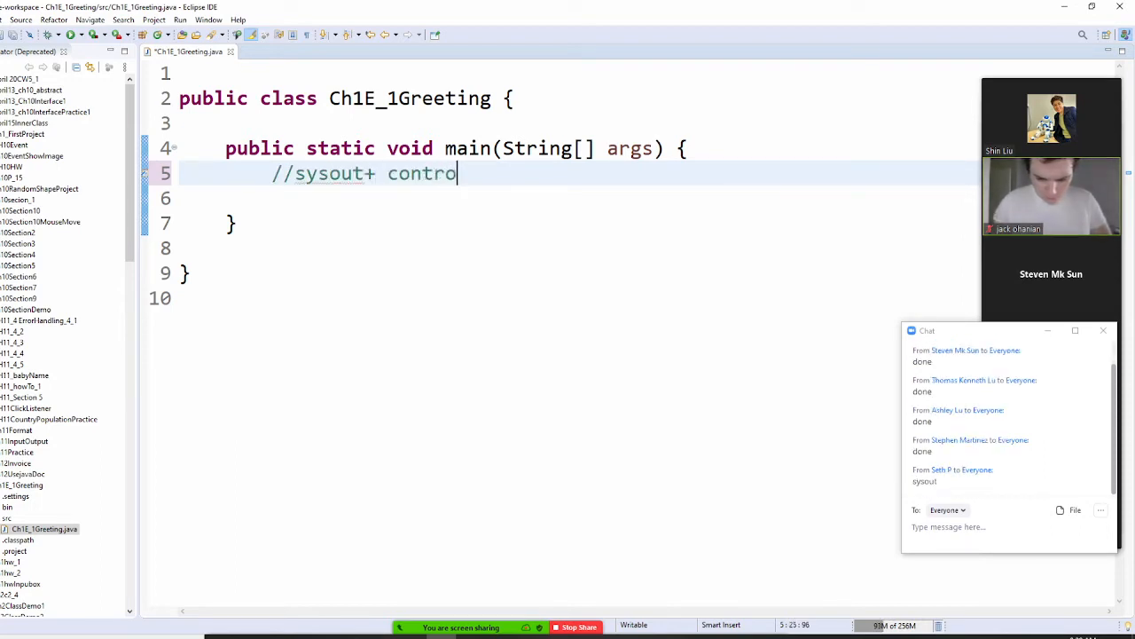
text(l +)
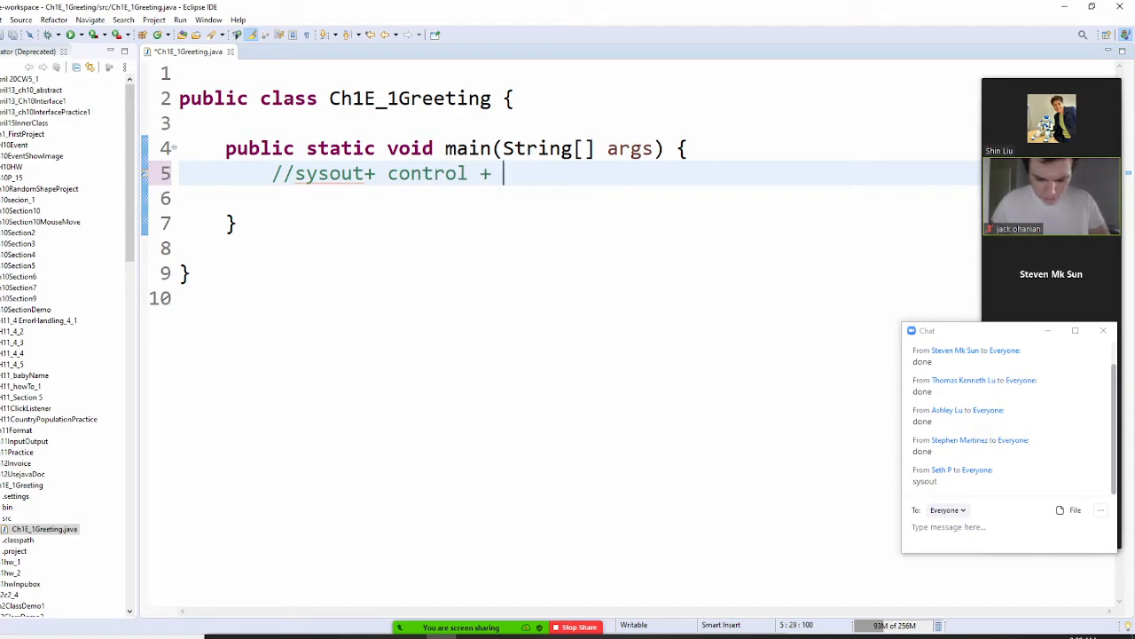
text(spacebar)
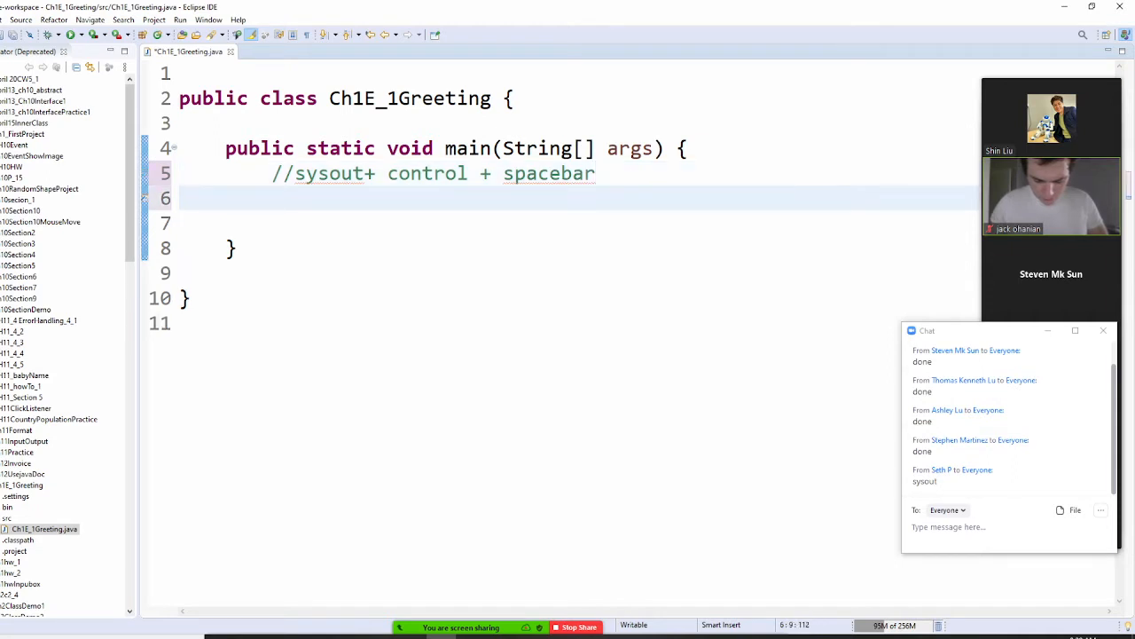
Expand sysout into a println printing "English Greeting: Hello" and remove the blank line.
text(sysout)
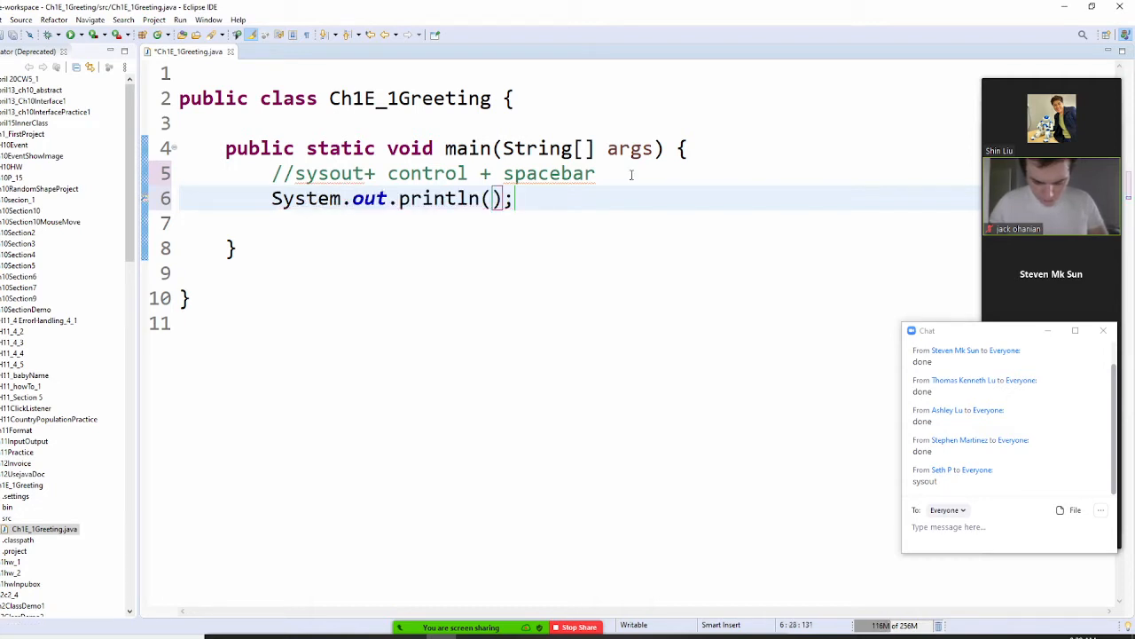
text("")
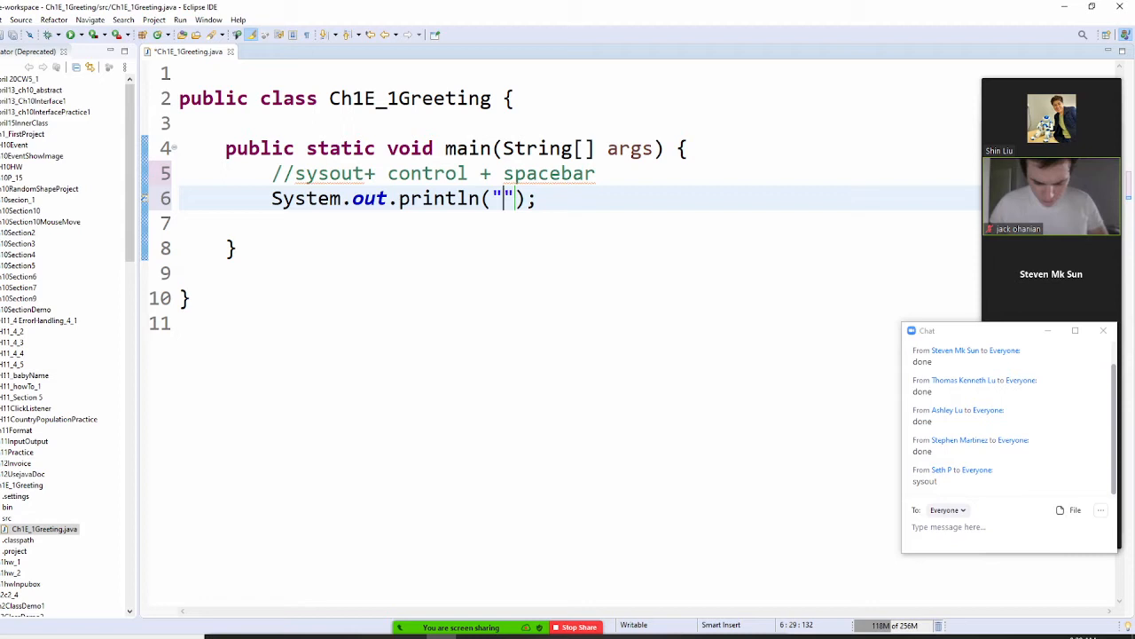
text(English G)
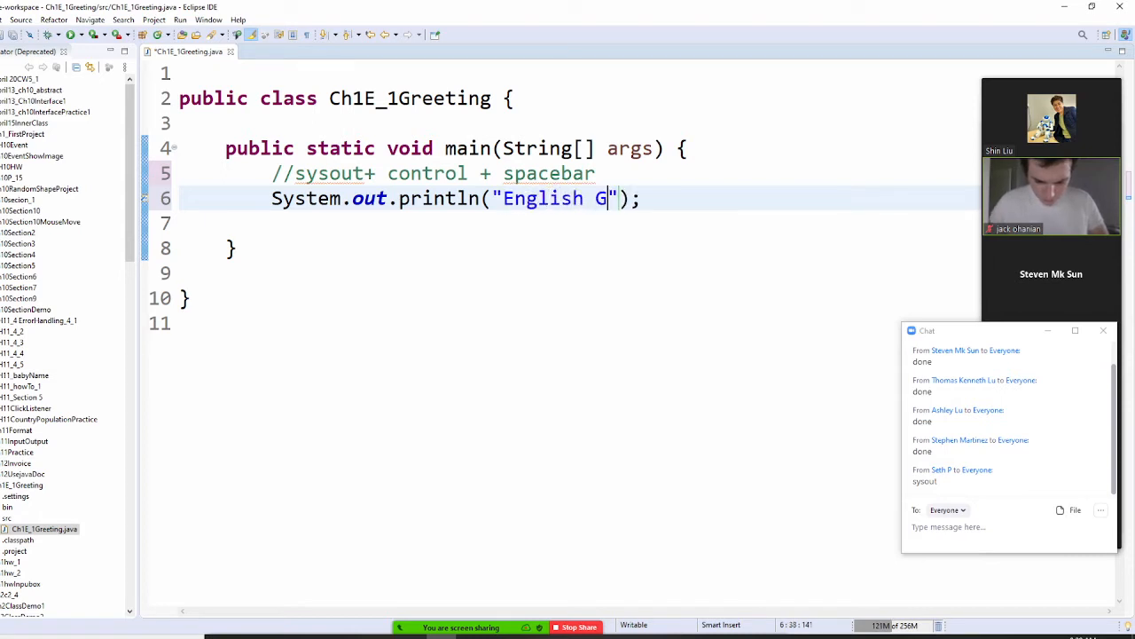
text(reeting:)
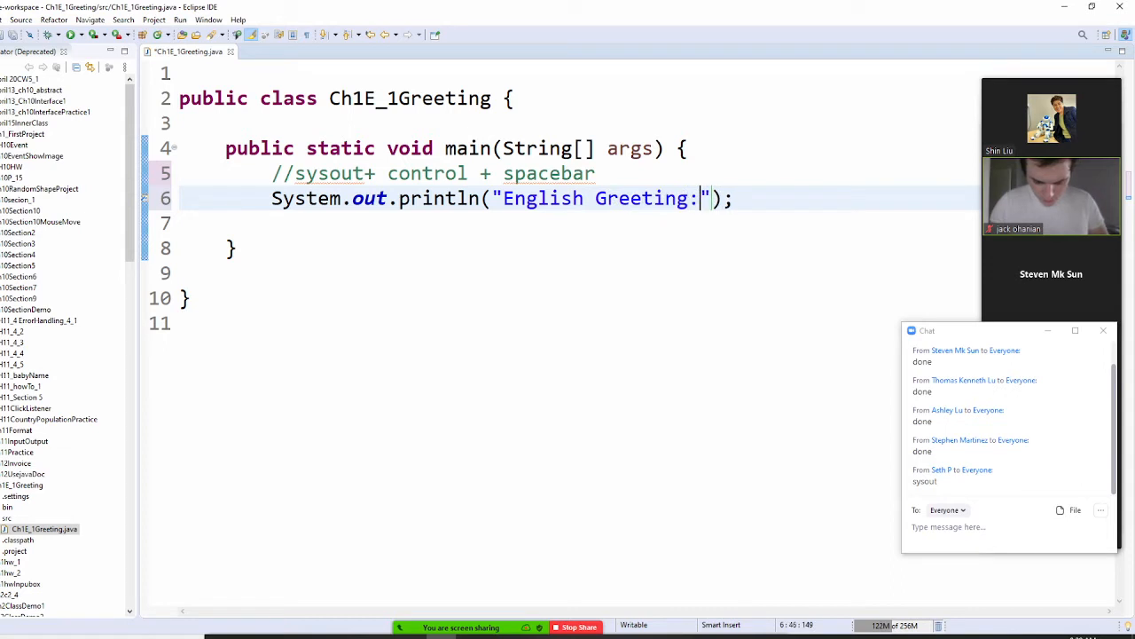
text(Hello)
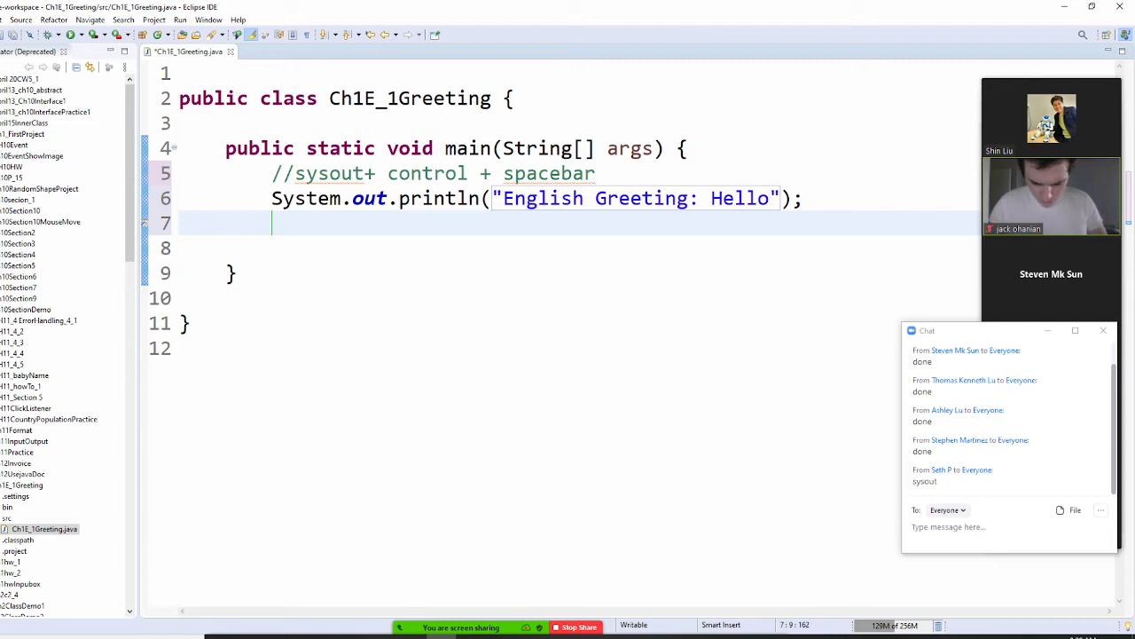
key(BackSpace)
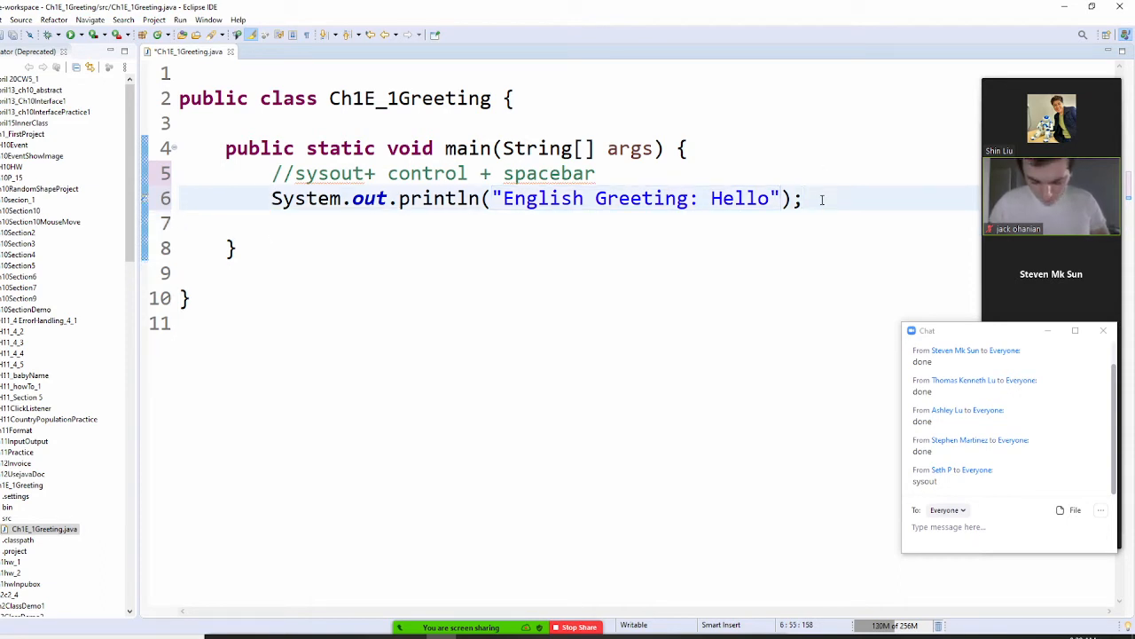
Save and run Ch1E_1Greeting as a Java Application.
click(181, 19)
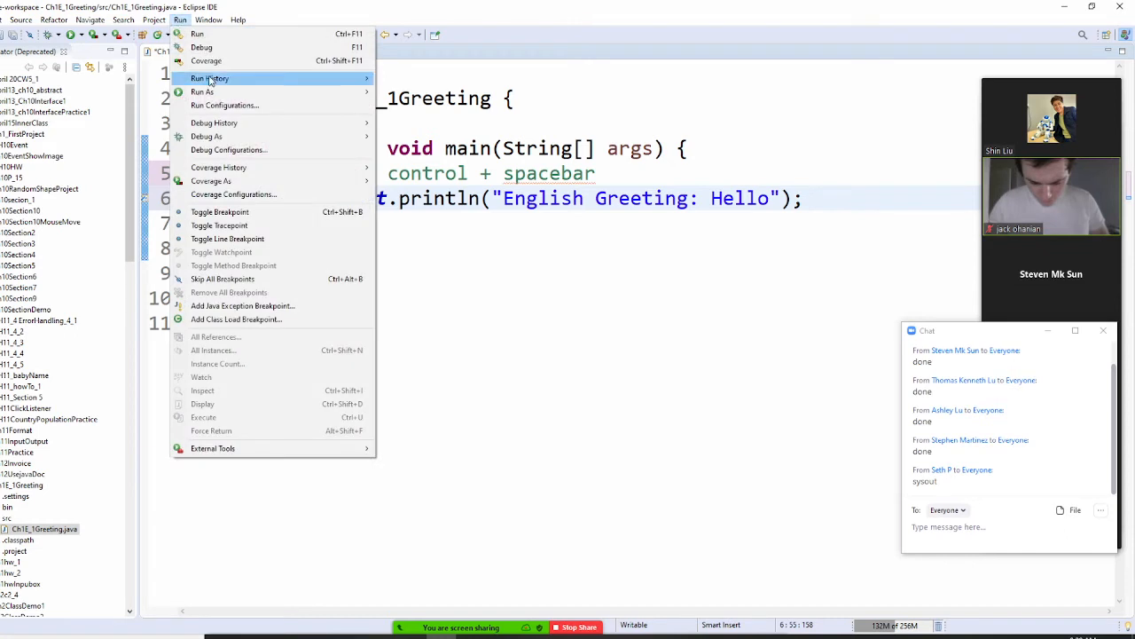
mouse_move(201, 91)
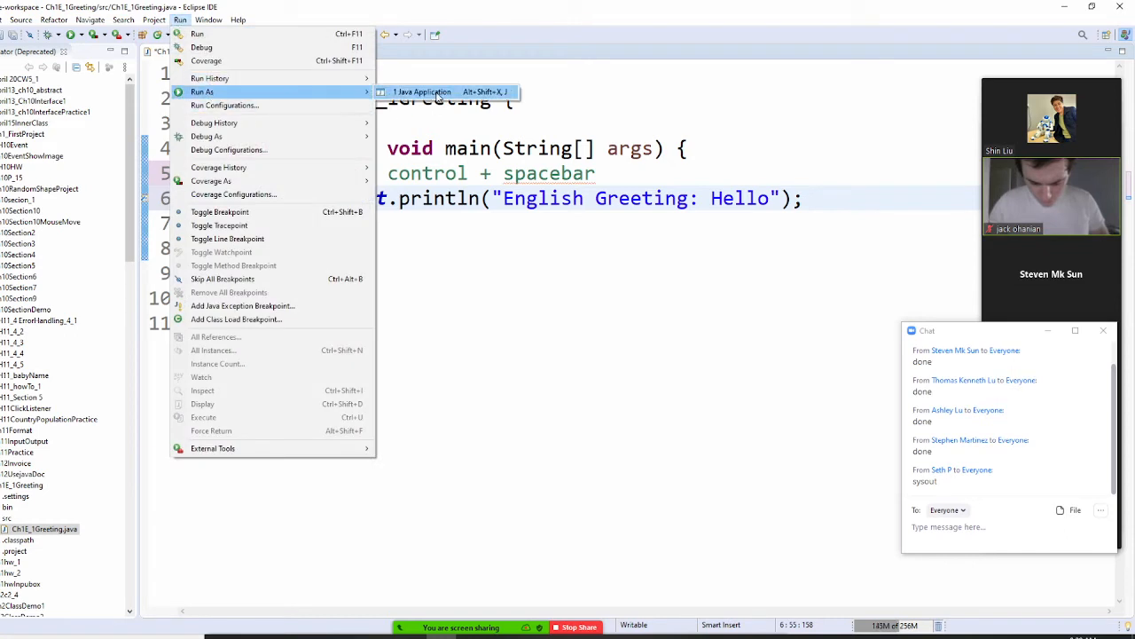
click(422, 91)
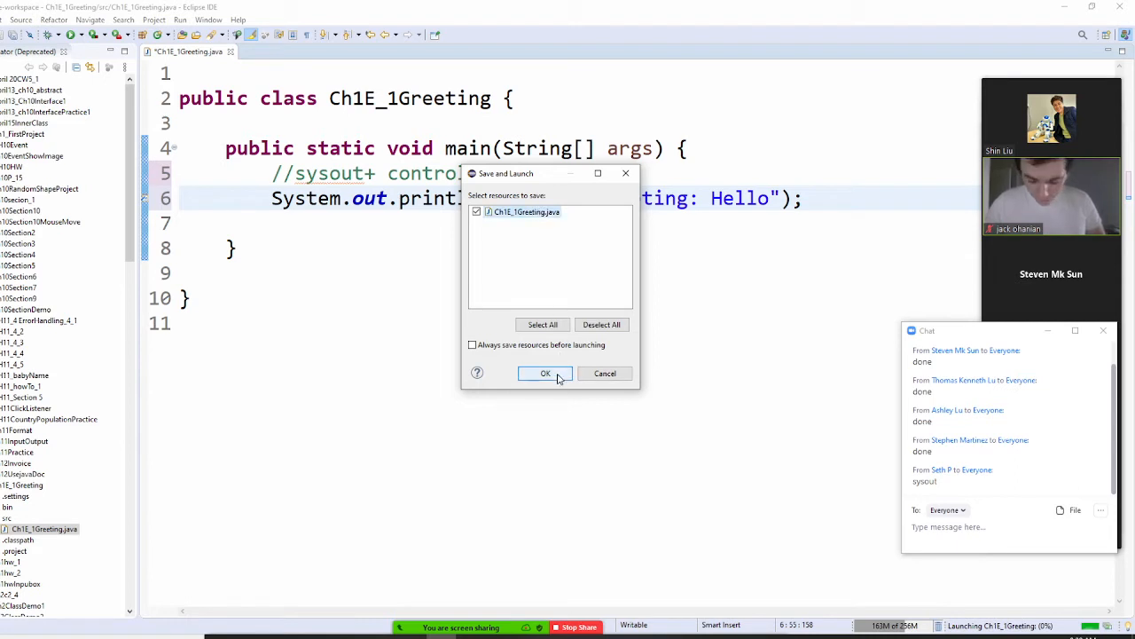
click(545, 372)
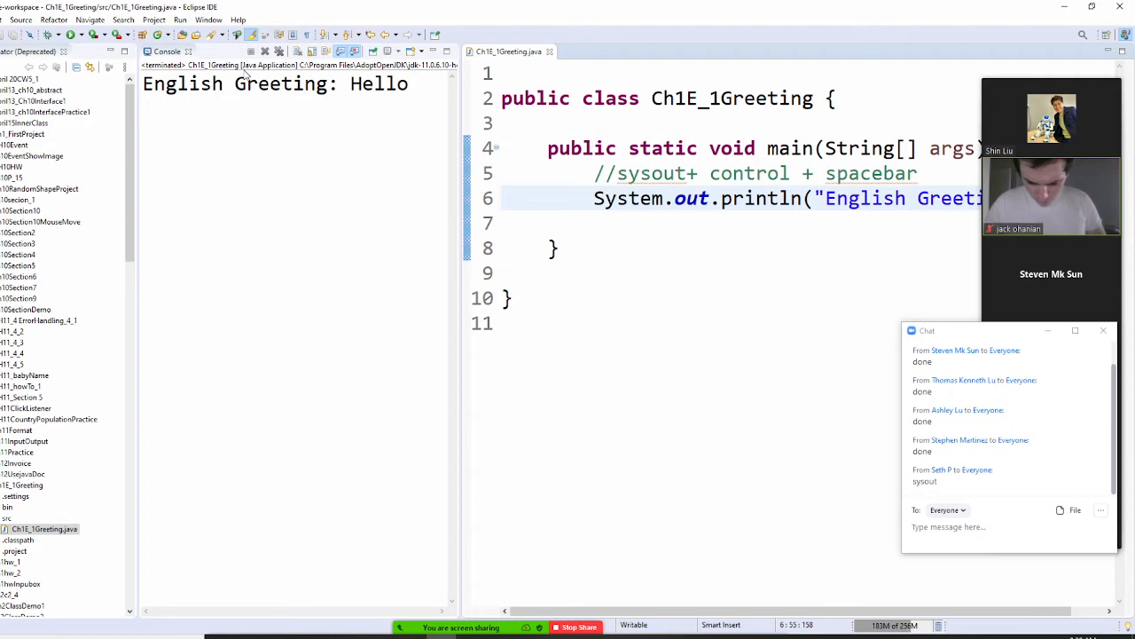
mouse_move(192, 57)
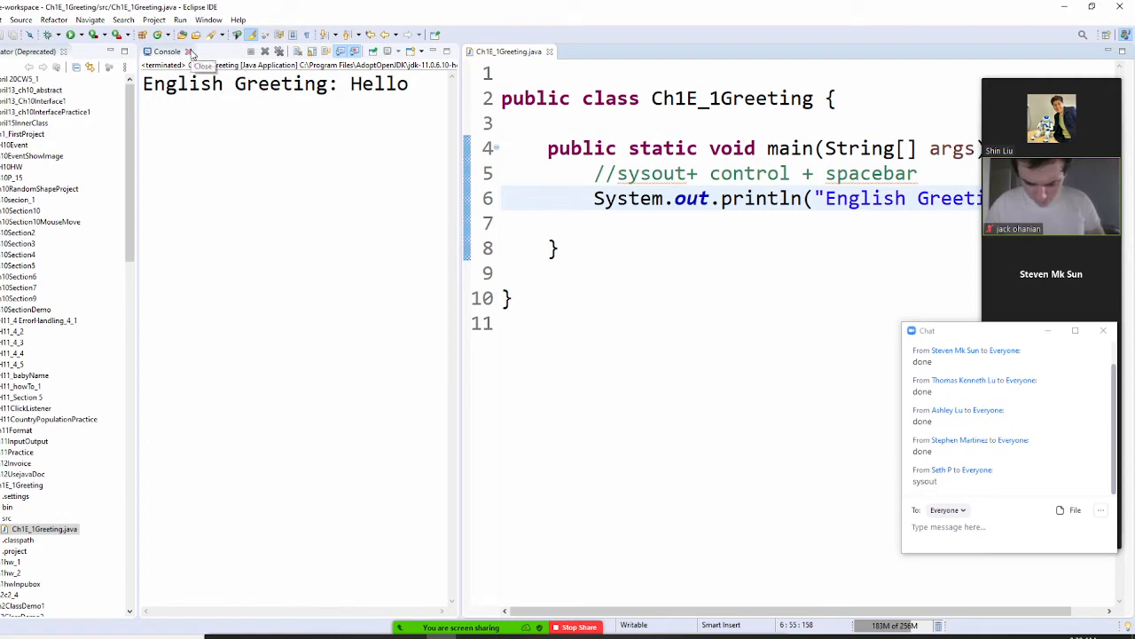
Close the Console view and select the Ch1E_1Greeting project.
click(192, 52)
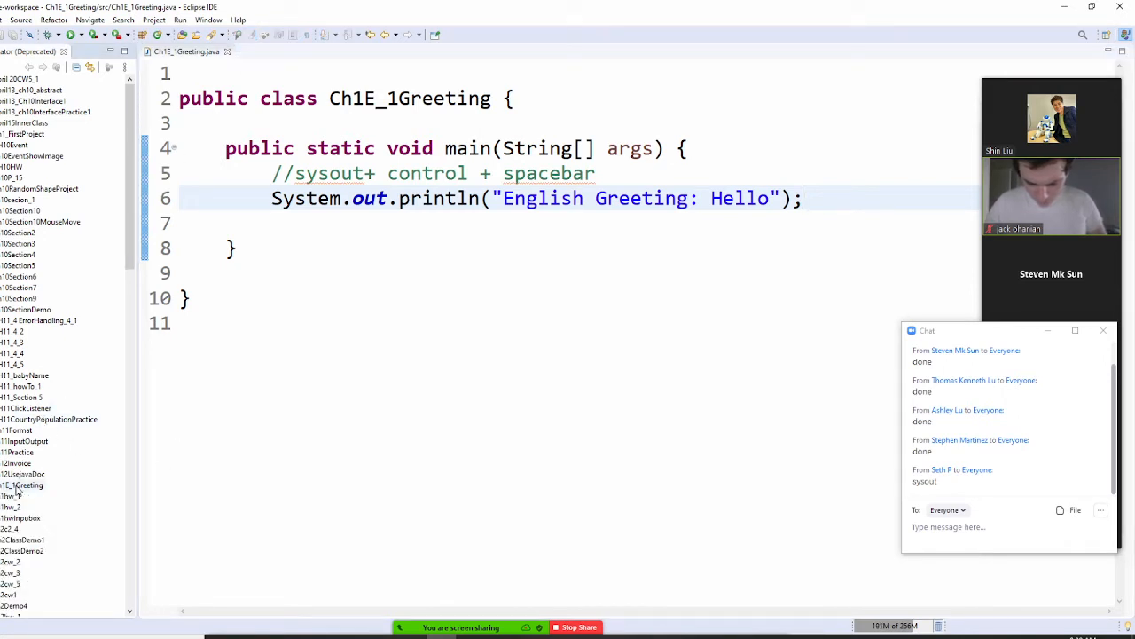
click(22, 485)
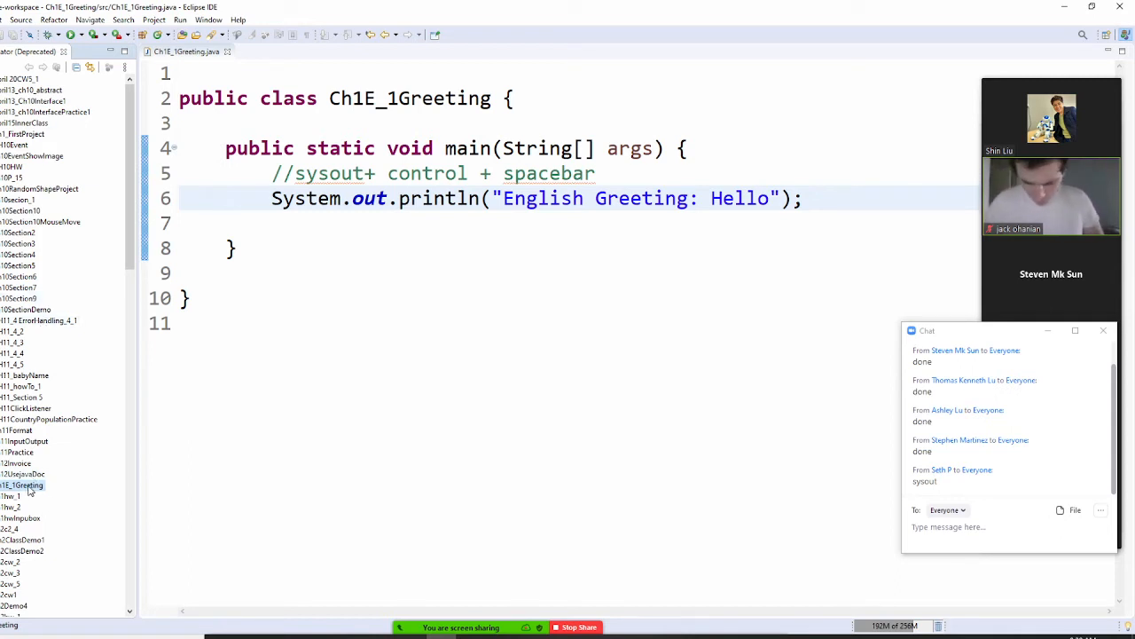
Open the Export wizard from the Ch1E_1Greeting project's context menu.
right_click(23, 484)
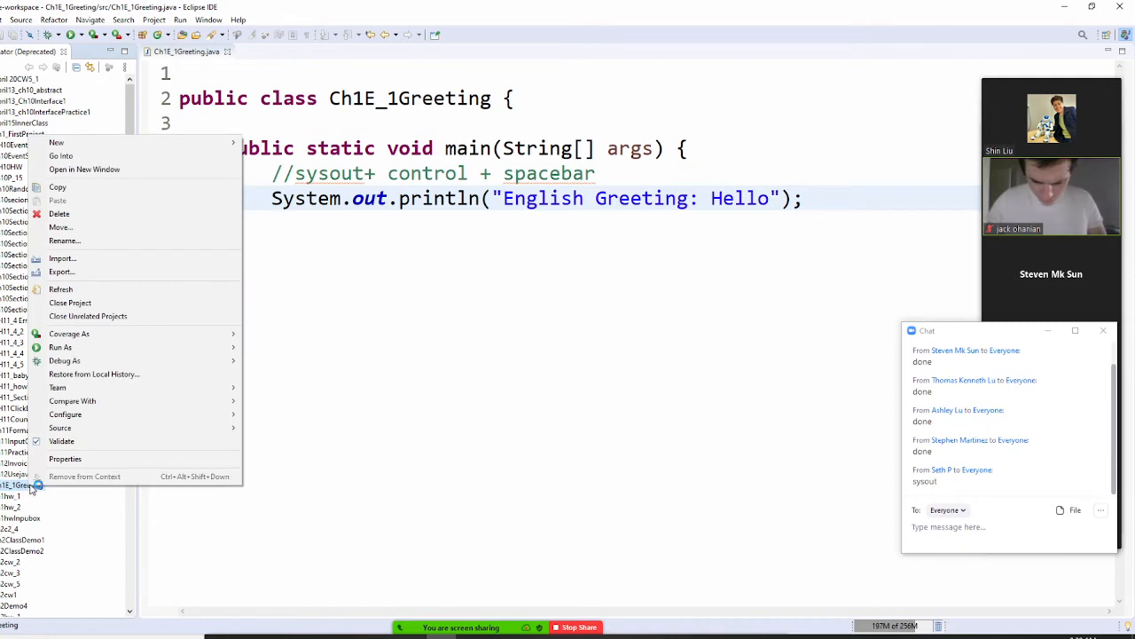
mouse_move(123, 454)
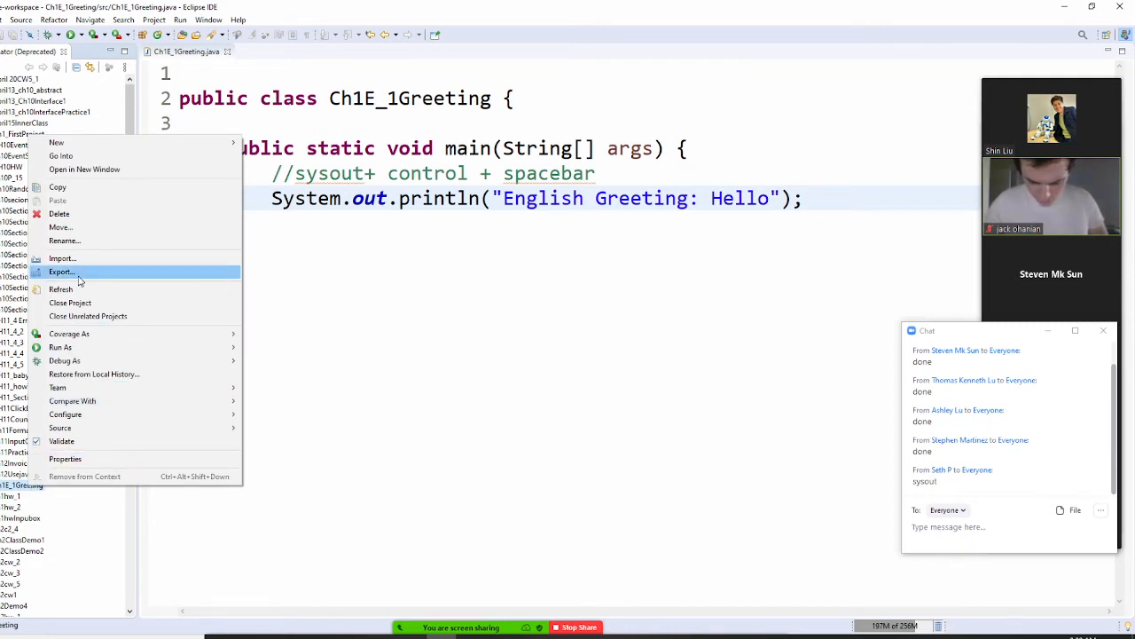
click(61, 271)
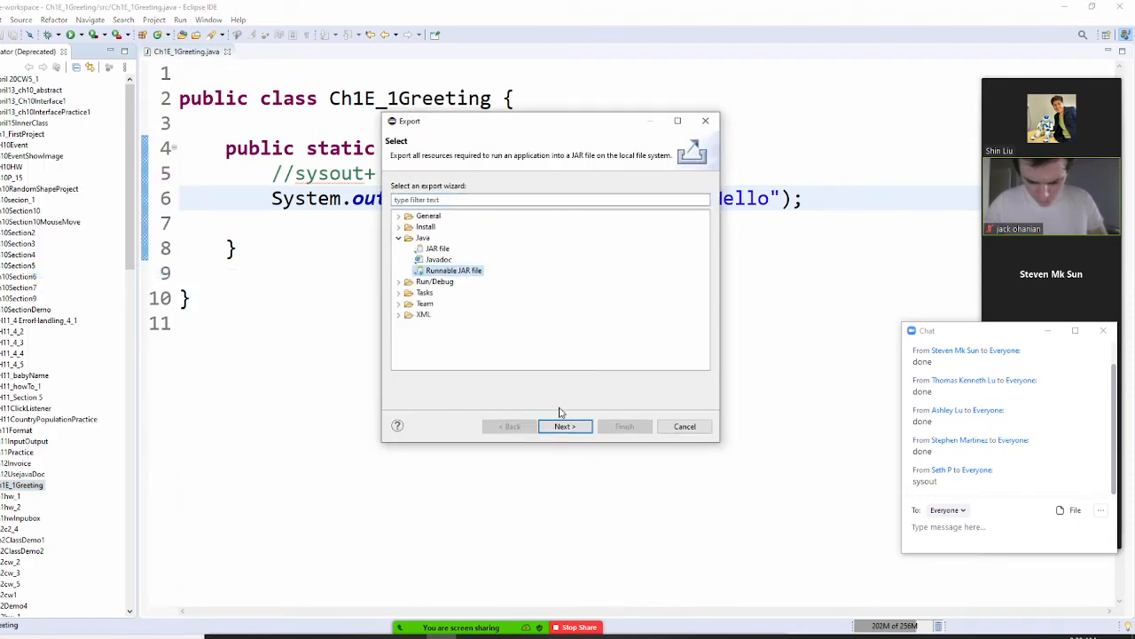
Continue with Runnable JAR file and set the launch configuration to Ch1E_1Greeting - Ch1E_1Greeting.
click(565, 426)
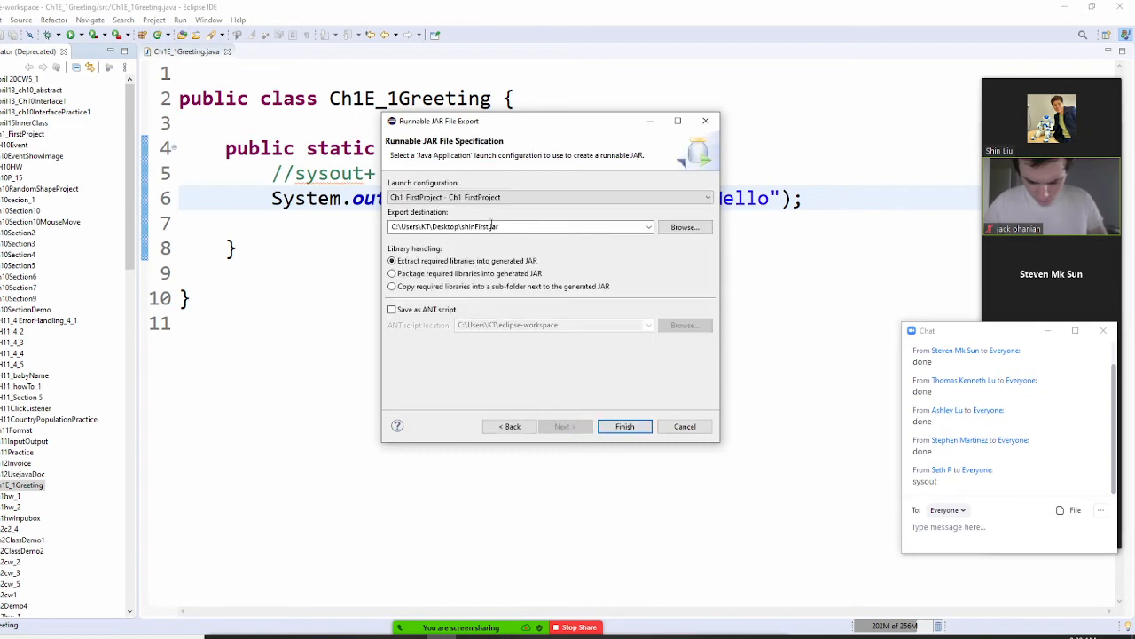
click(707, 197)
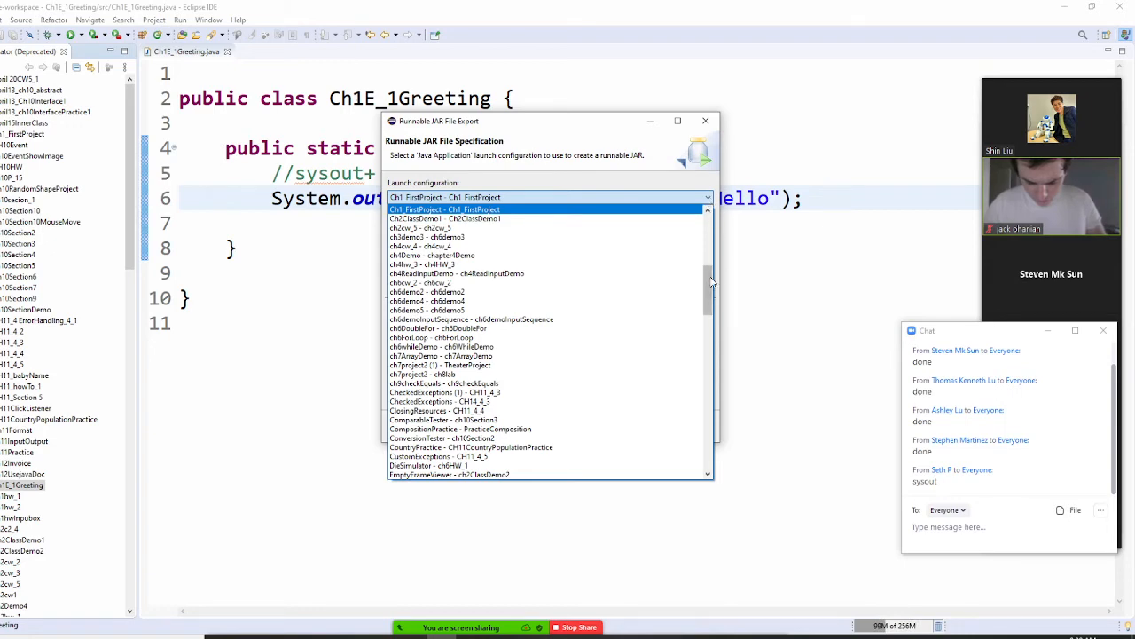
scroll(down, 3)
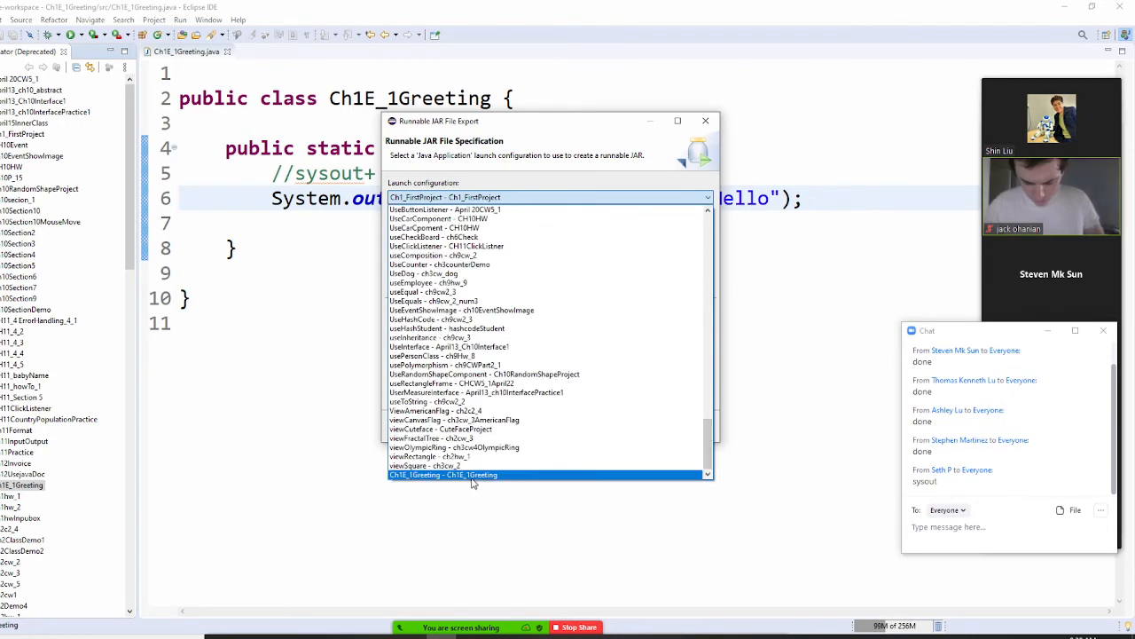
click(442, 475)
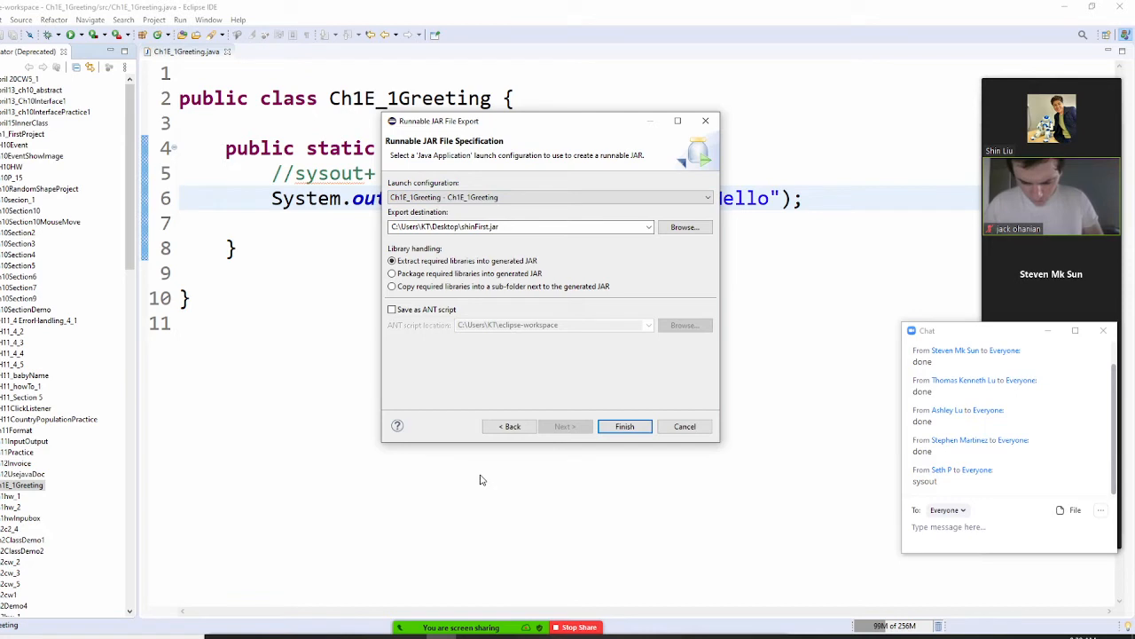
mouse_move(486, 473)
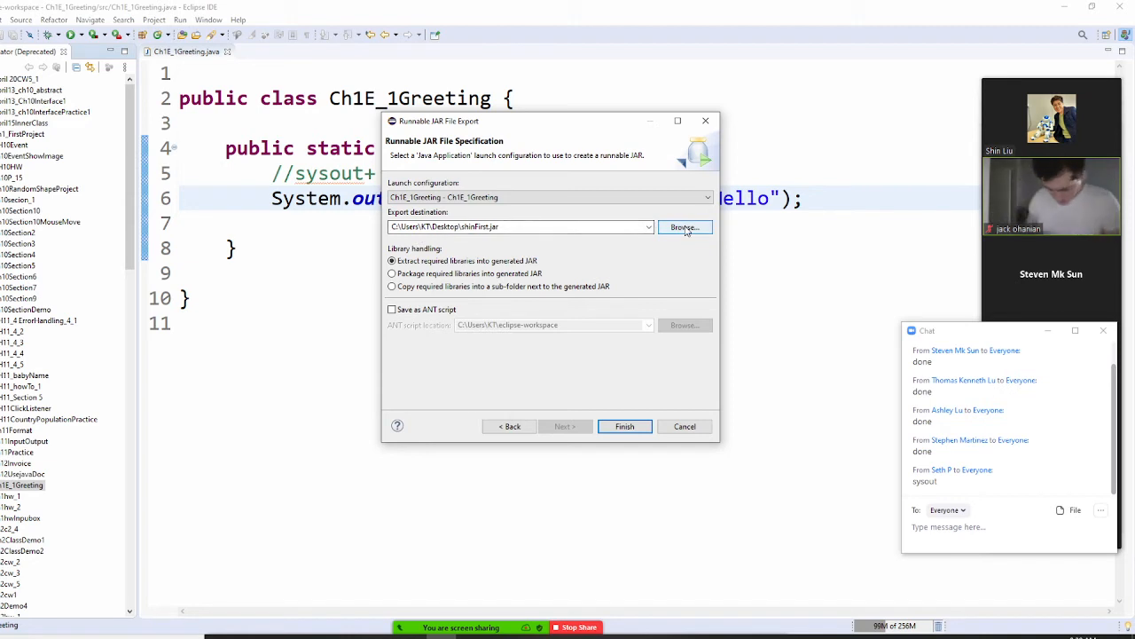
Set the JAR destination to Ch1E_1 on the Desktop, save, and finish the export.
click(683, 227)
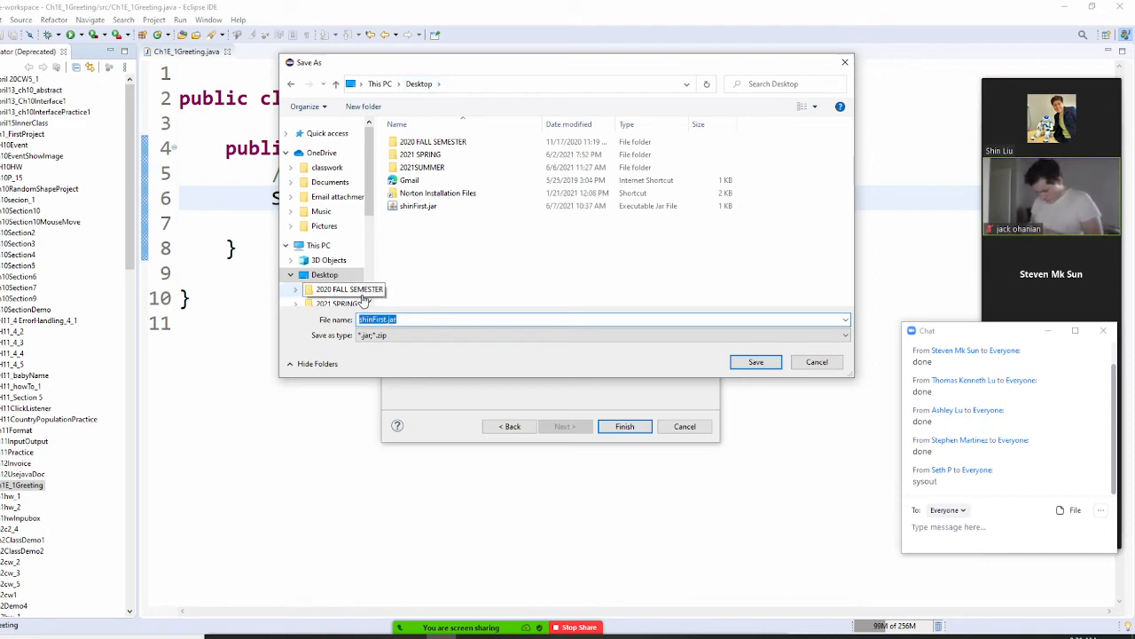
text(Ch1E_1)
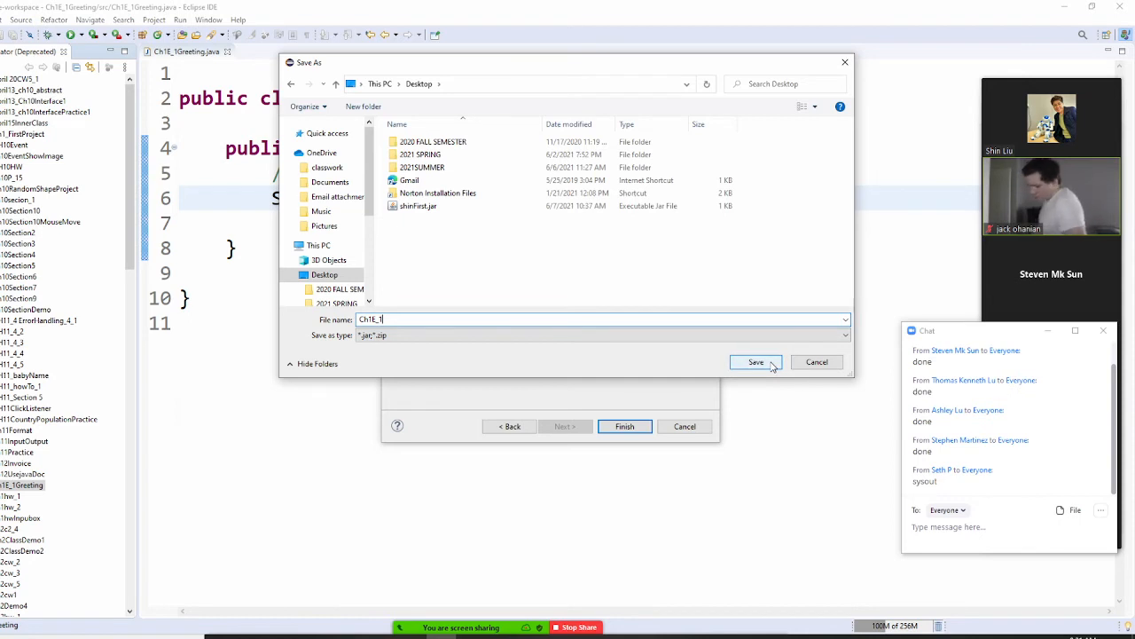
click(754, 362)
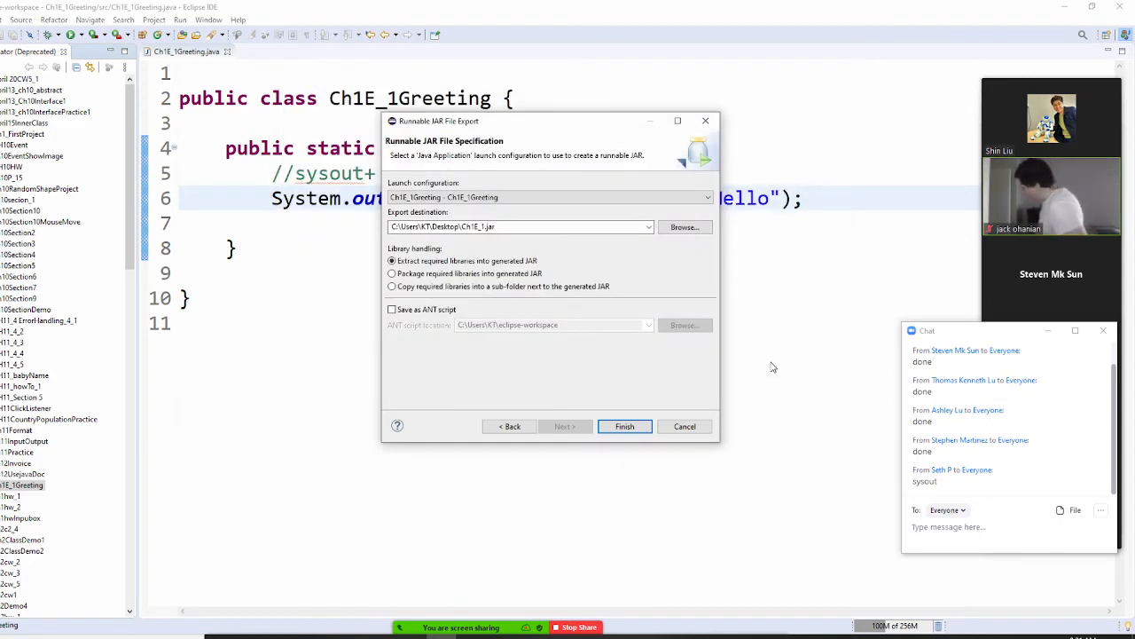
click(625, 425)
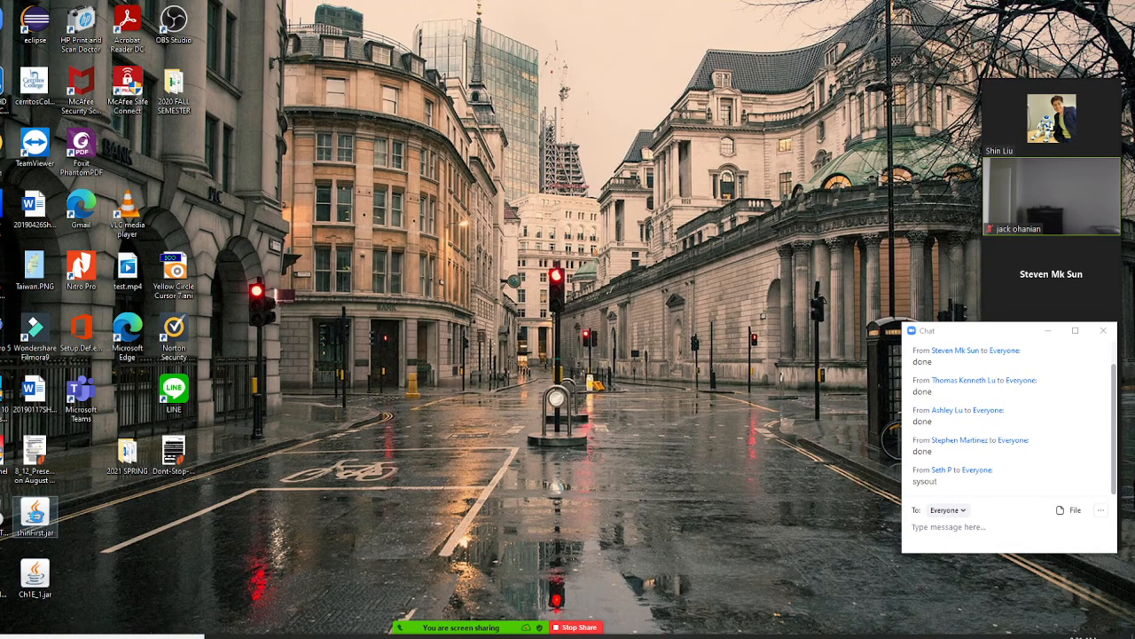
Delete the old shinFirst.jar from the desktop.
right_click(35, 517)
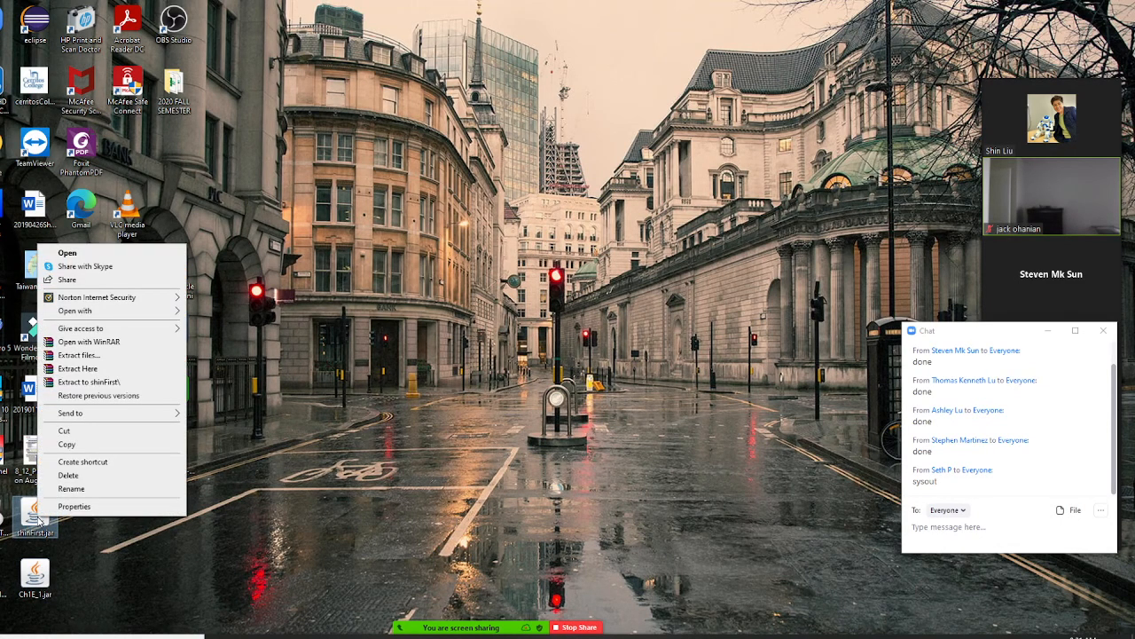
click(312, 450)
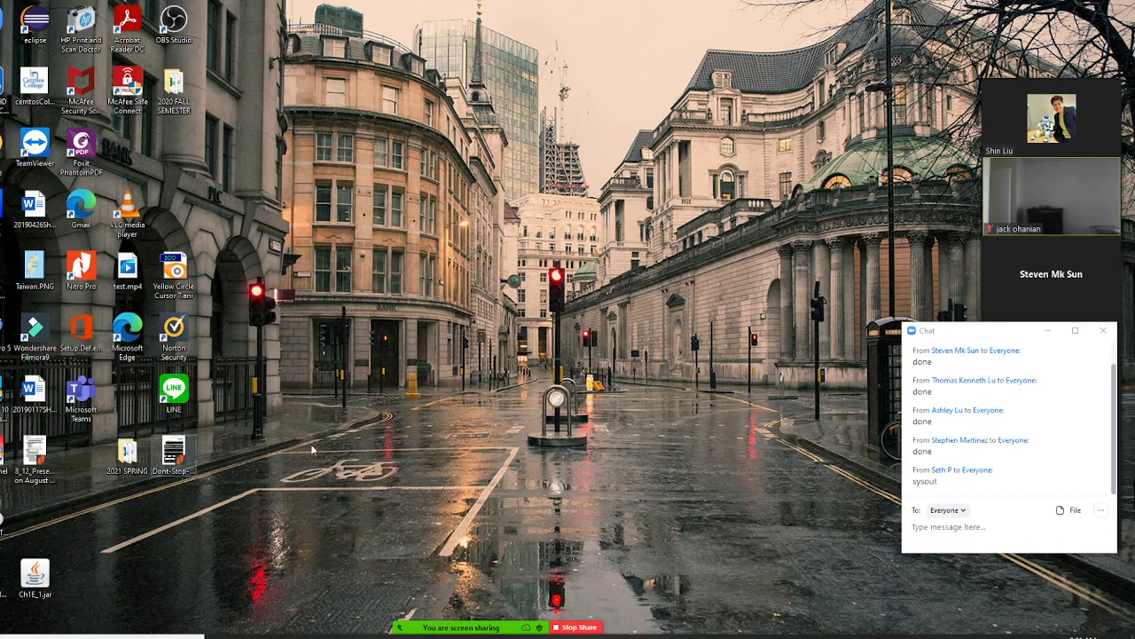
mouse_move(373, 415)
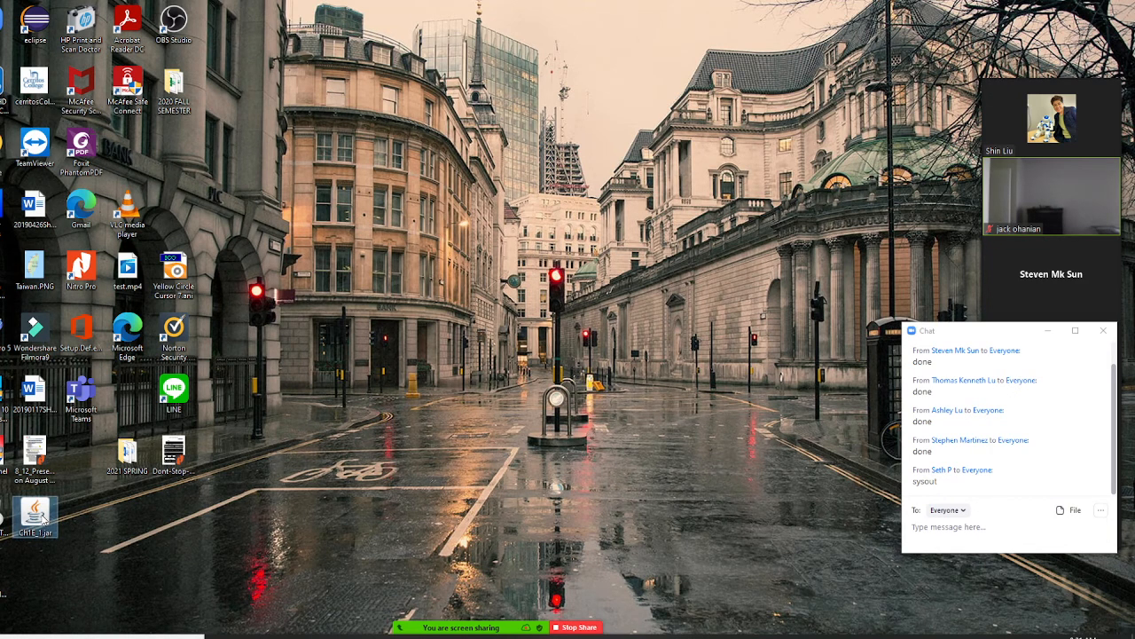
mouse_move(685, 336)
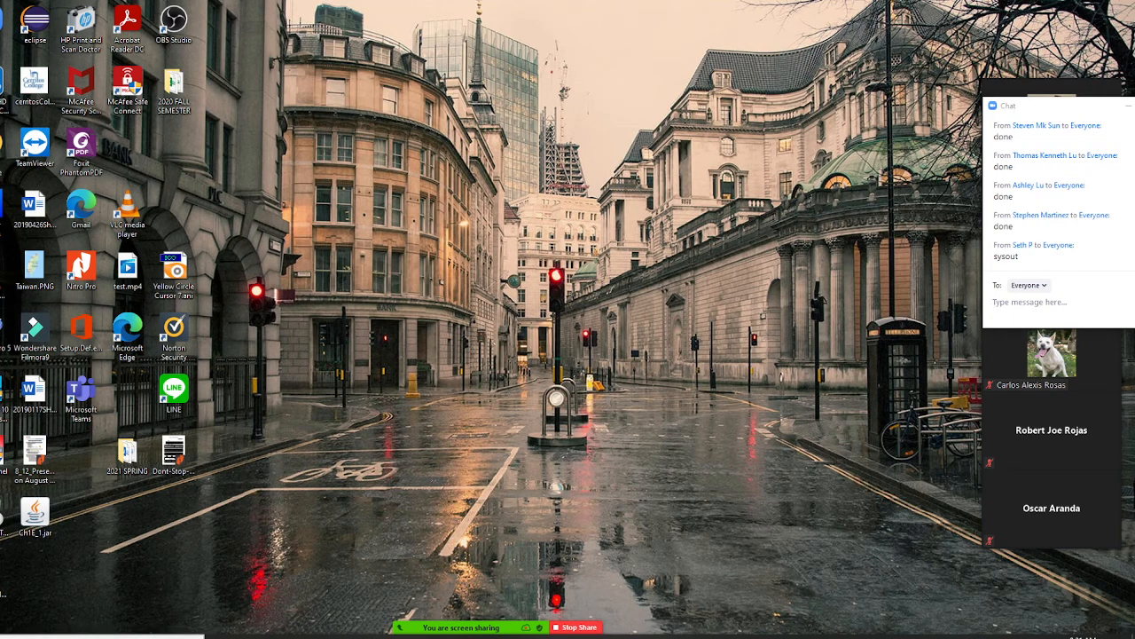
Open Command Prompt, run java -jar C:\Users\KT\Desktop\Ch1E_1.jar, then close it.
click(9, 630)
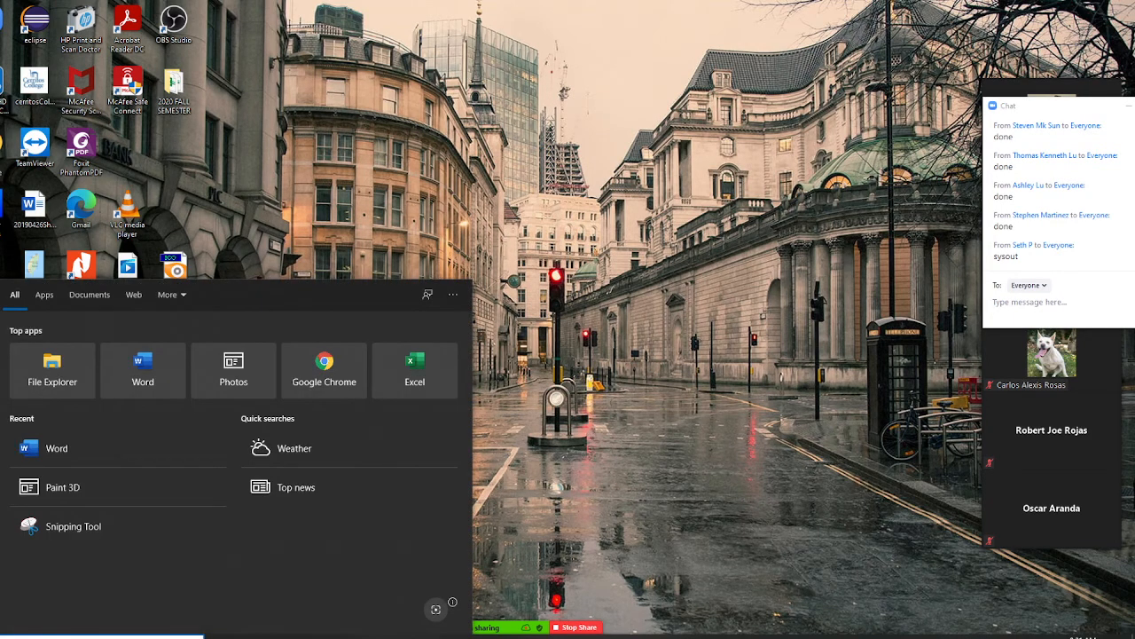
text(cmd)
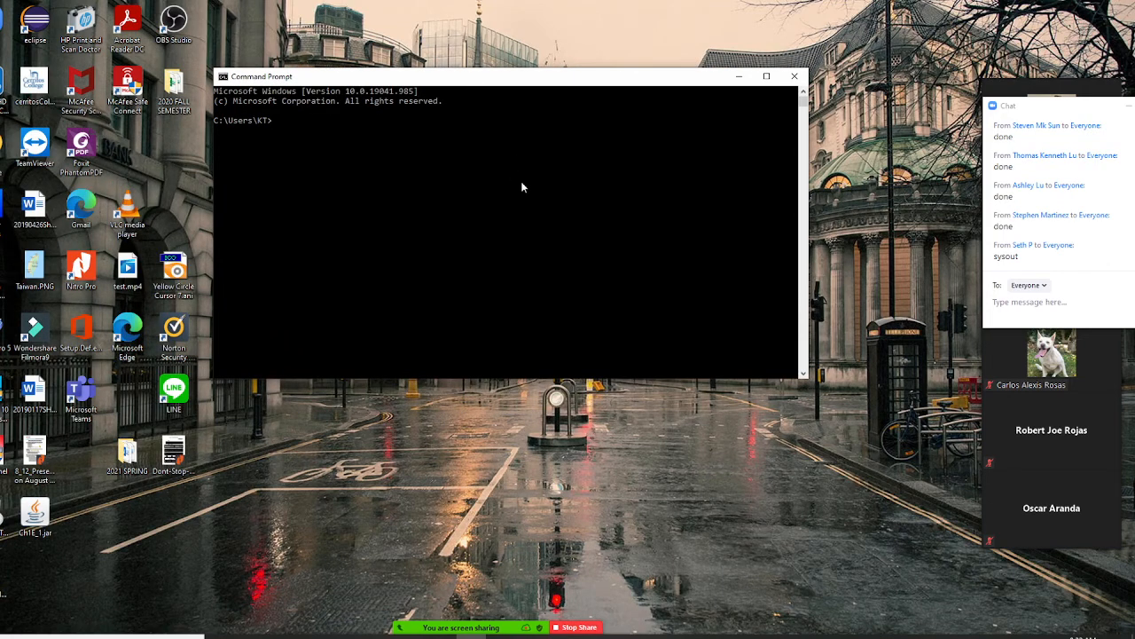
text(java)
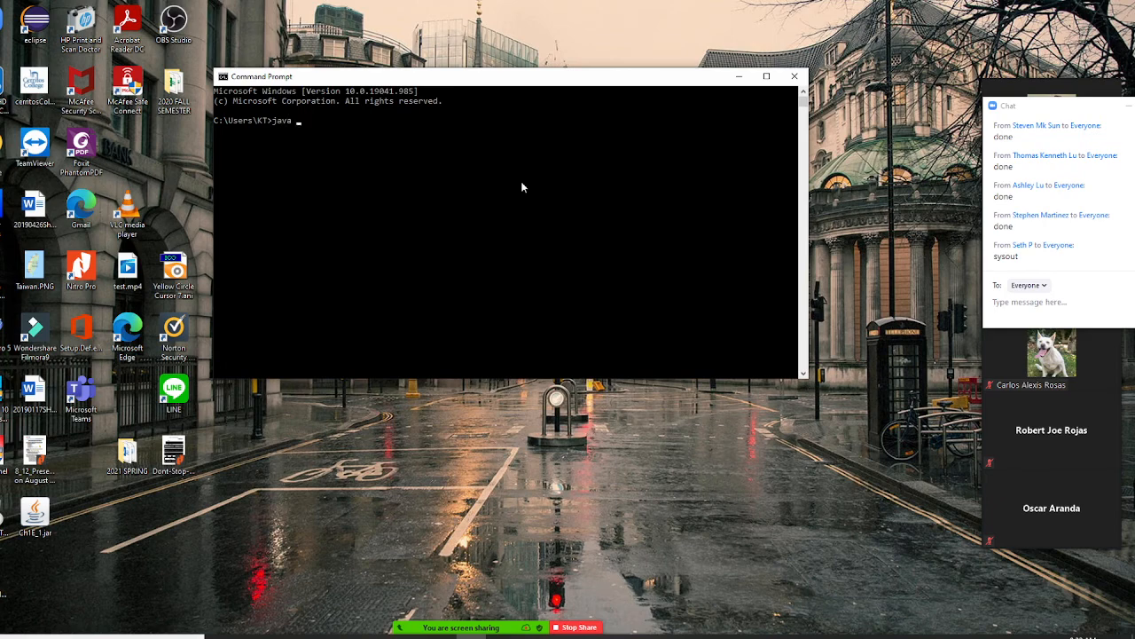
text(-jar)
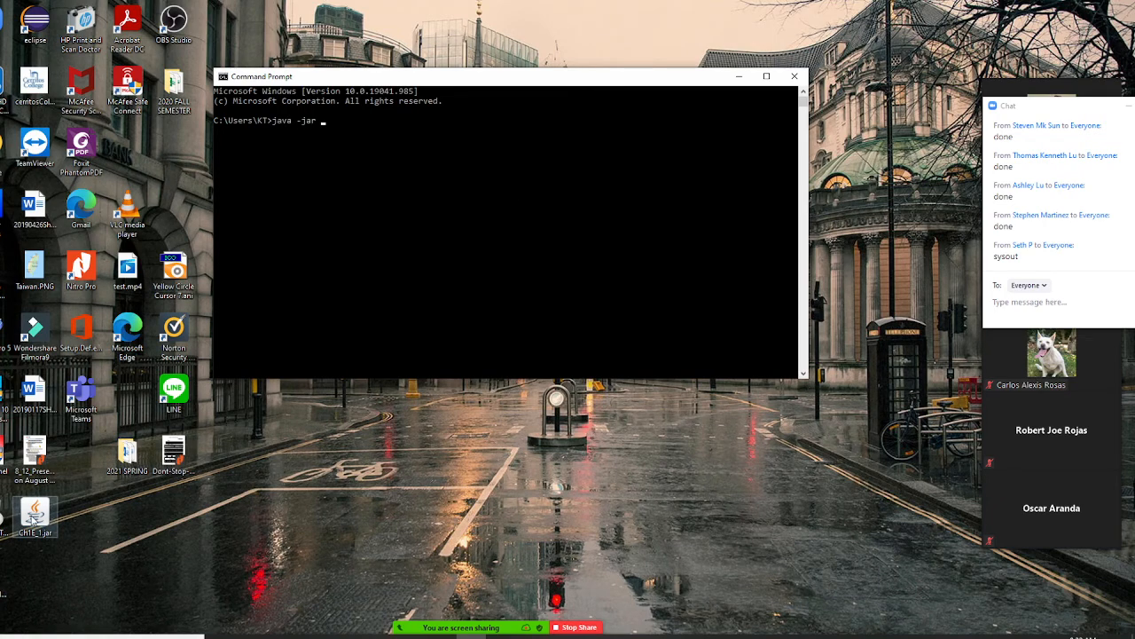
mouse_move(345, 127)
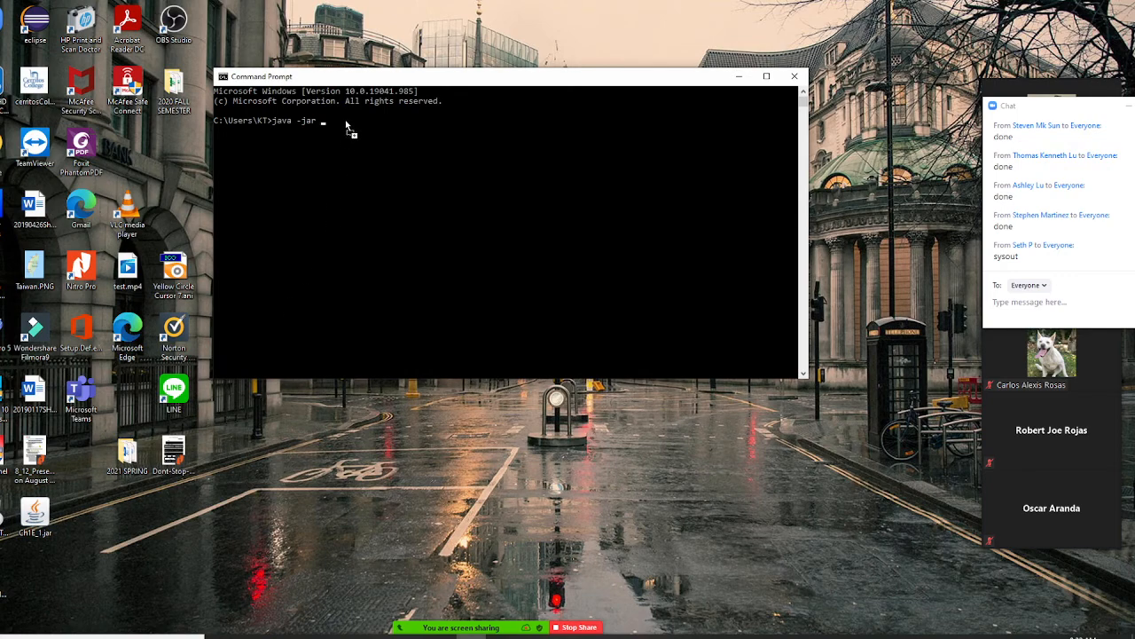
text(C:\Users\KT\Desktop\Ch1E_1.jar)
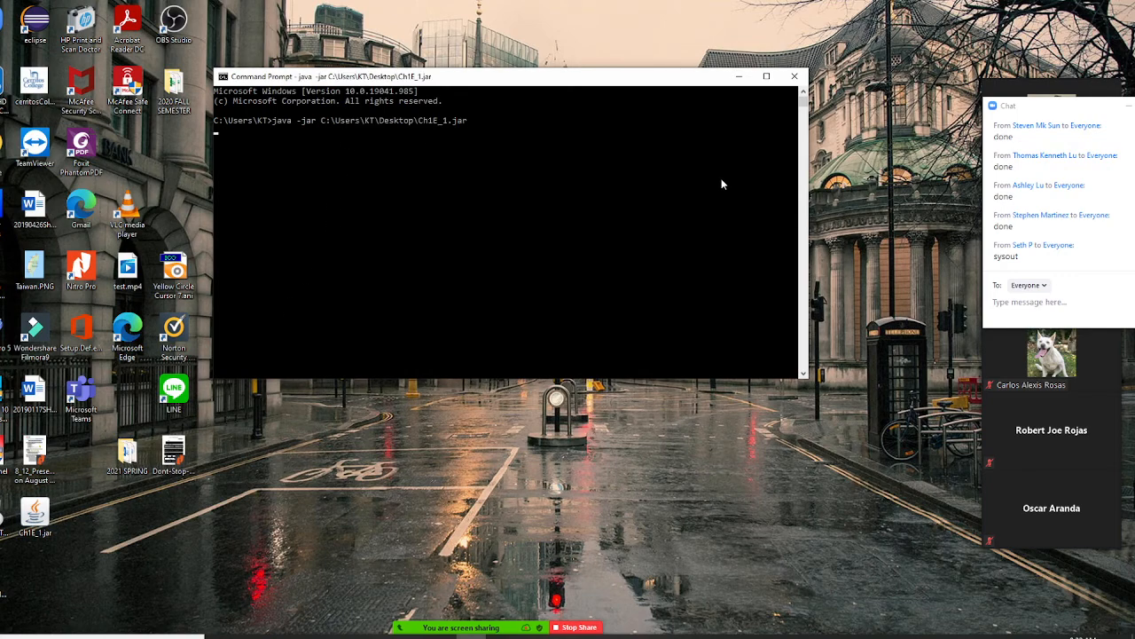
key(enter)
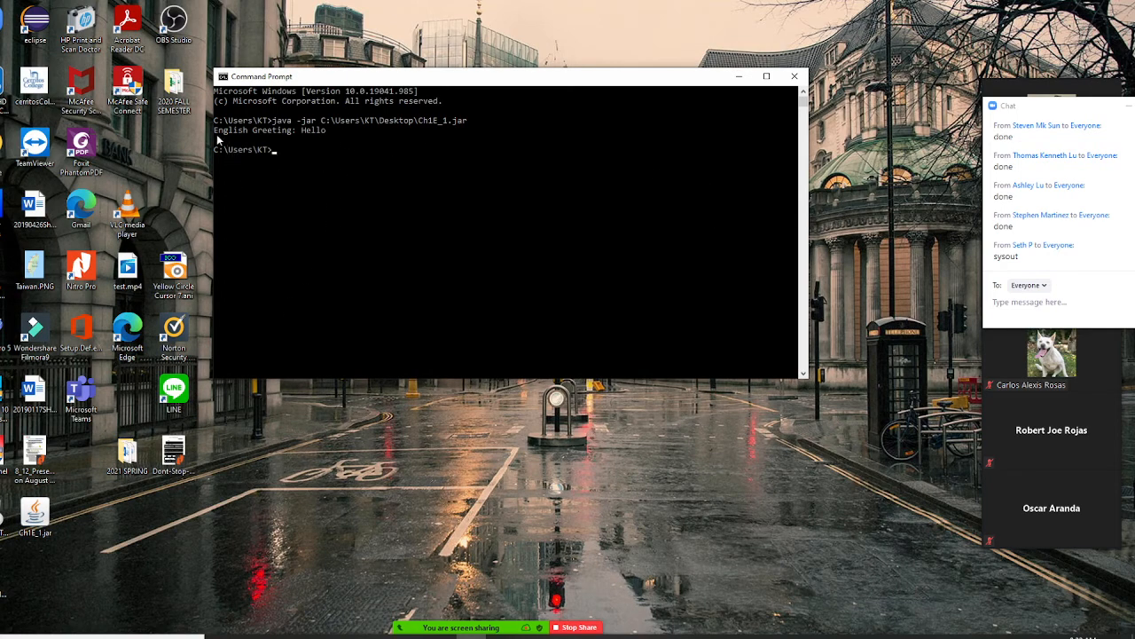
mouse_move(269, 140)
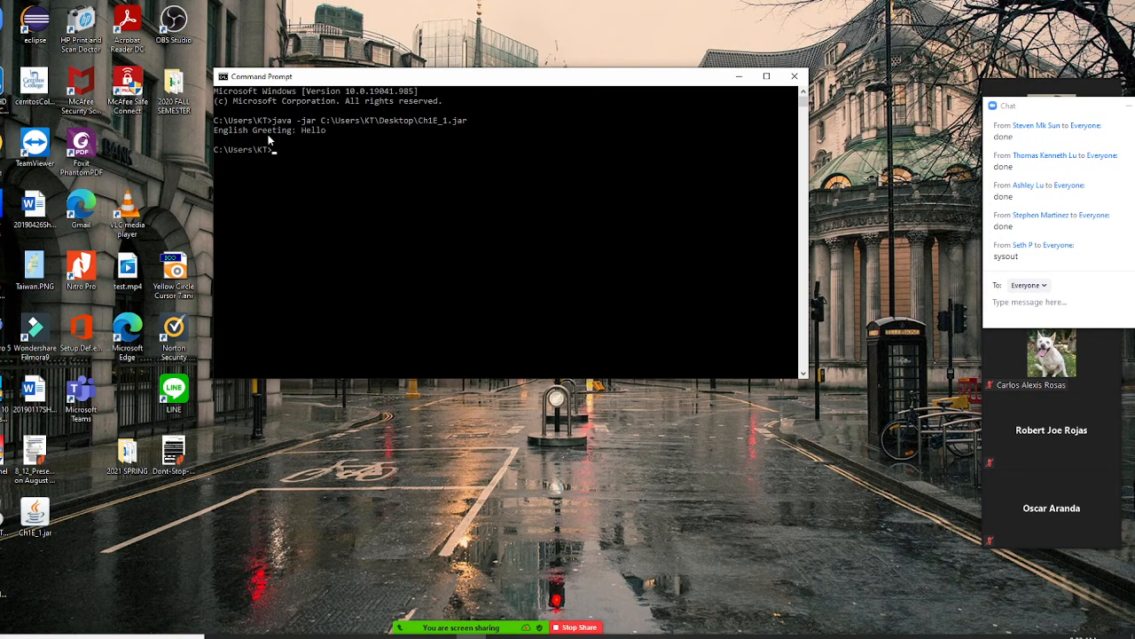
mouse_move(325, 143)
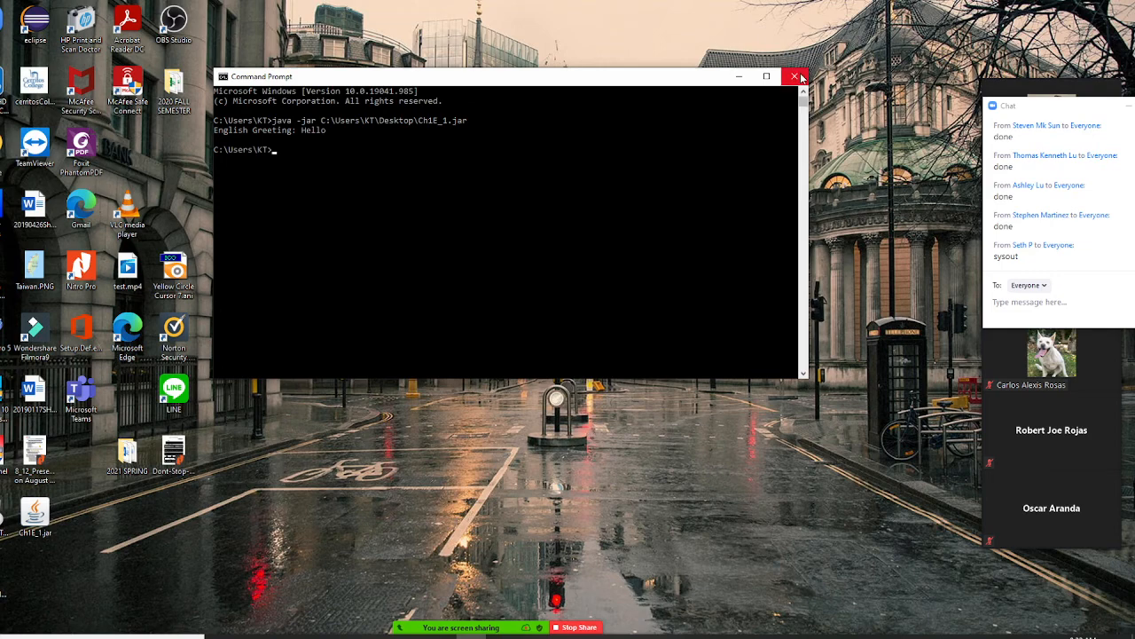
click(795, 76)
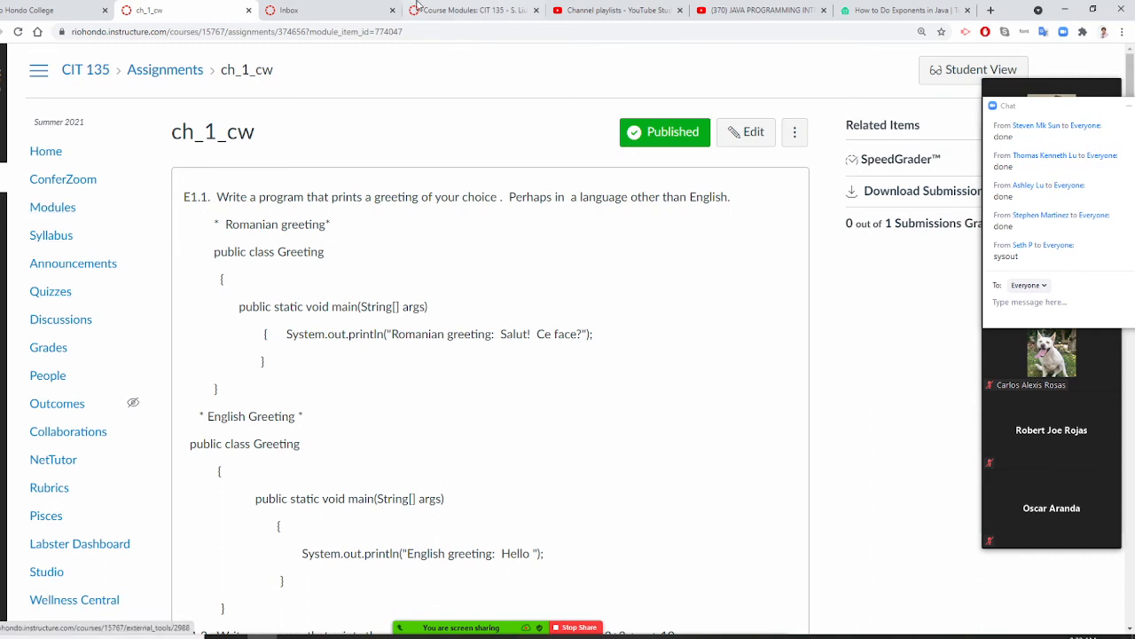
Open Course Modules and choose the FAQ 'How to fix jar file error' guide.
click(473, 9)
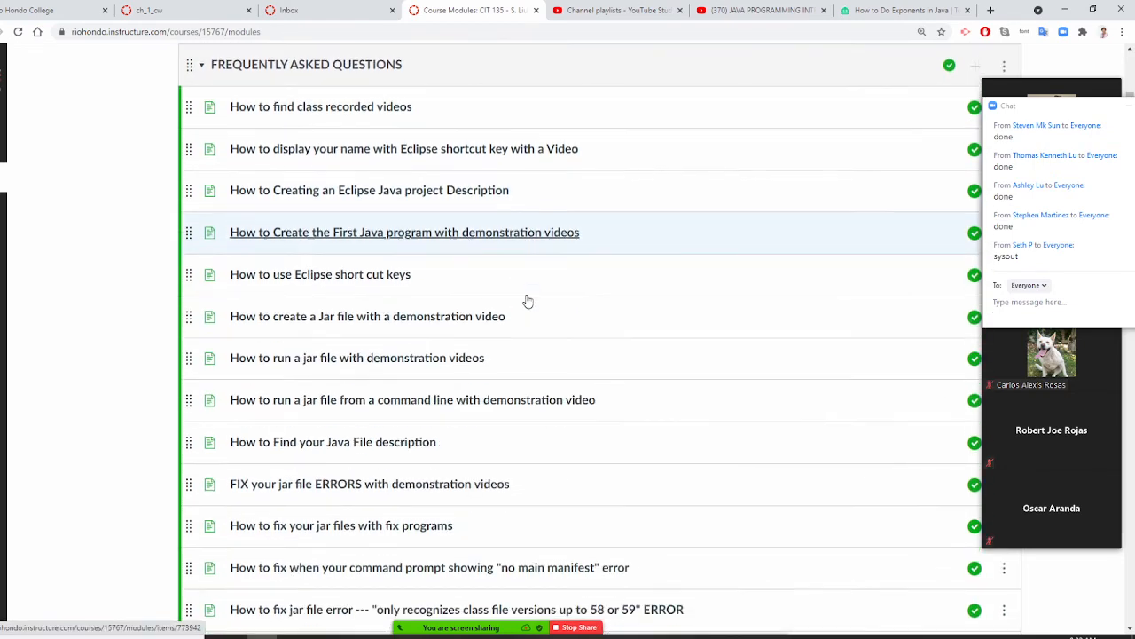
scroll(down, 3)
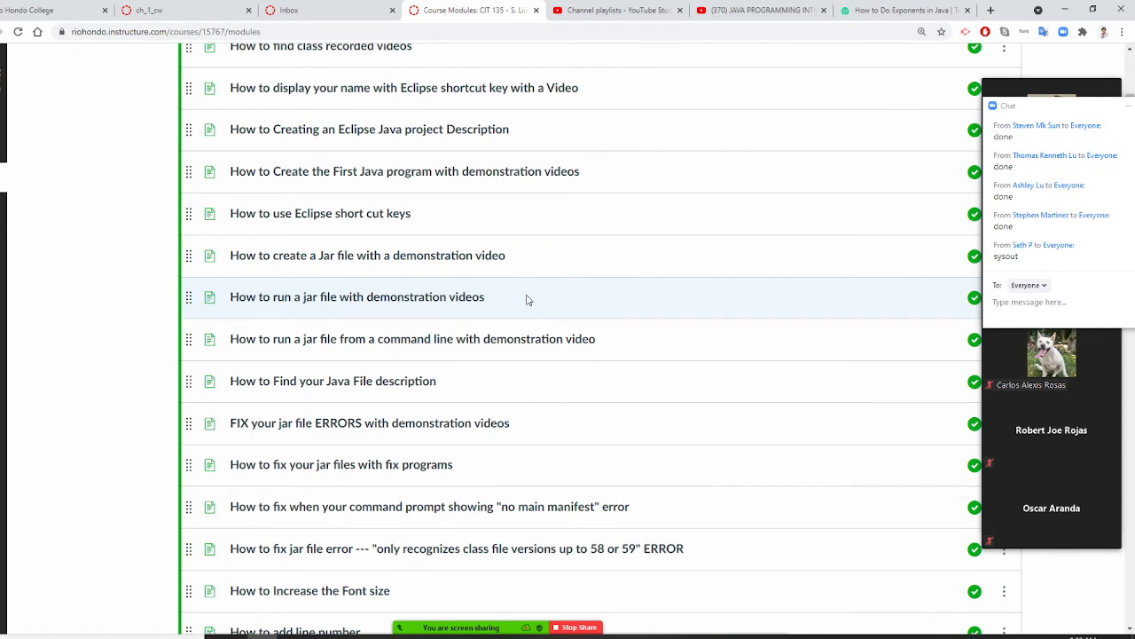
scroll(up, 3)
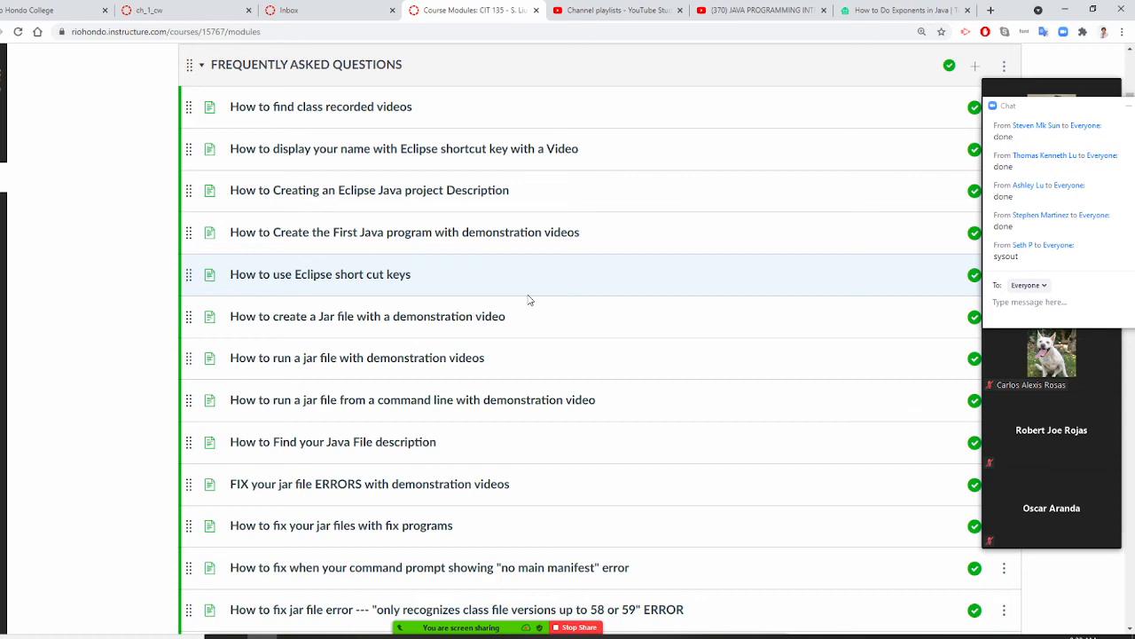
scroll(down, 3)
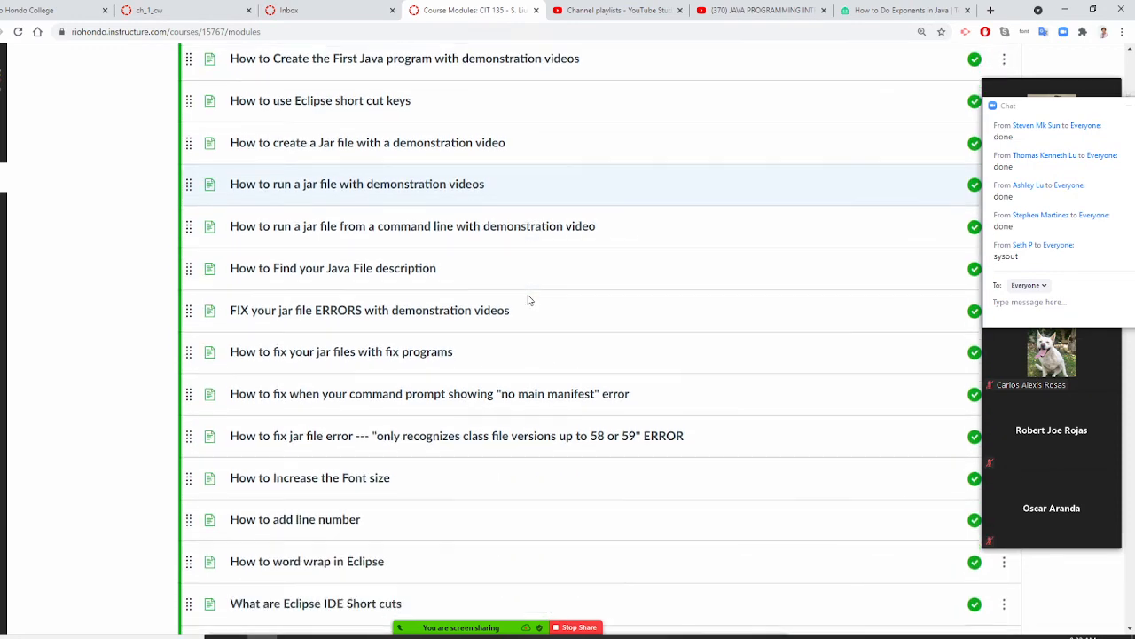
scroll(down, 3)
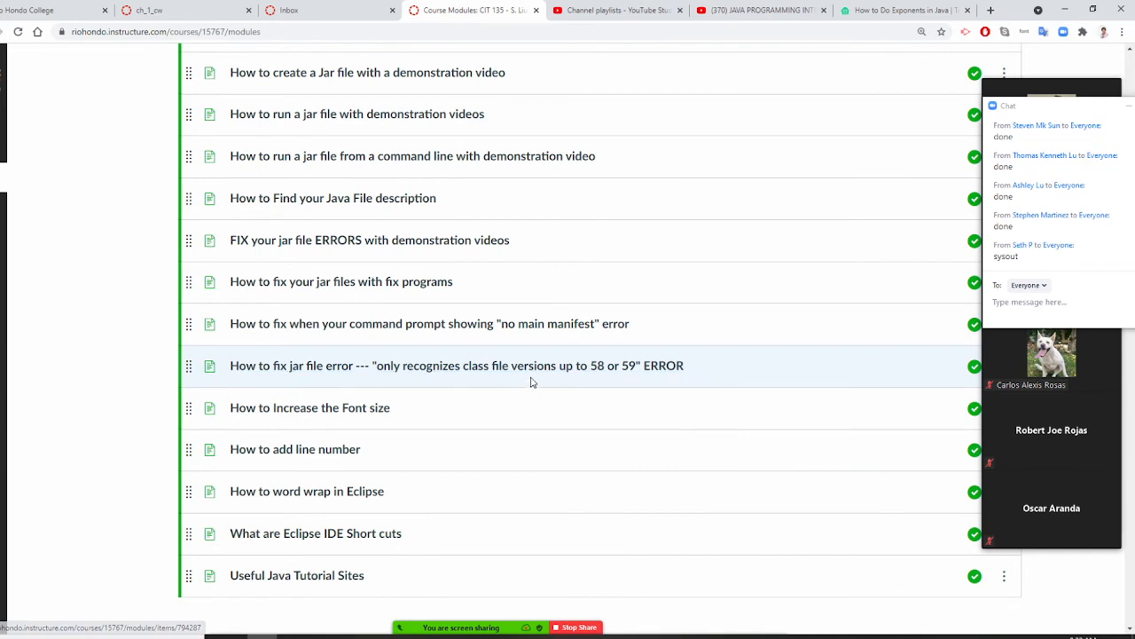
mouse_move(563, 365)
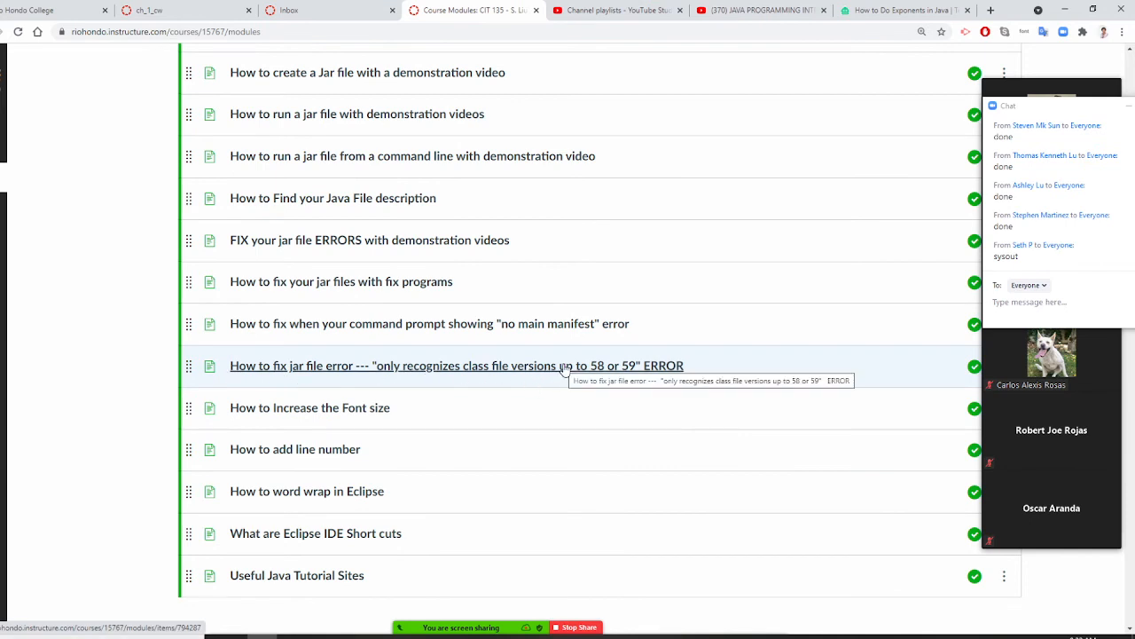
click(456, 364)
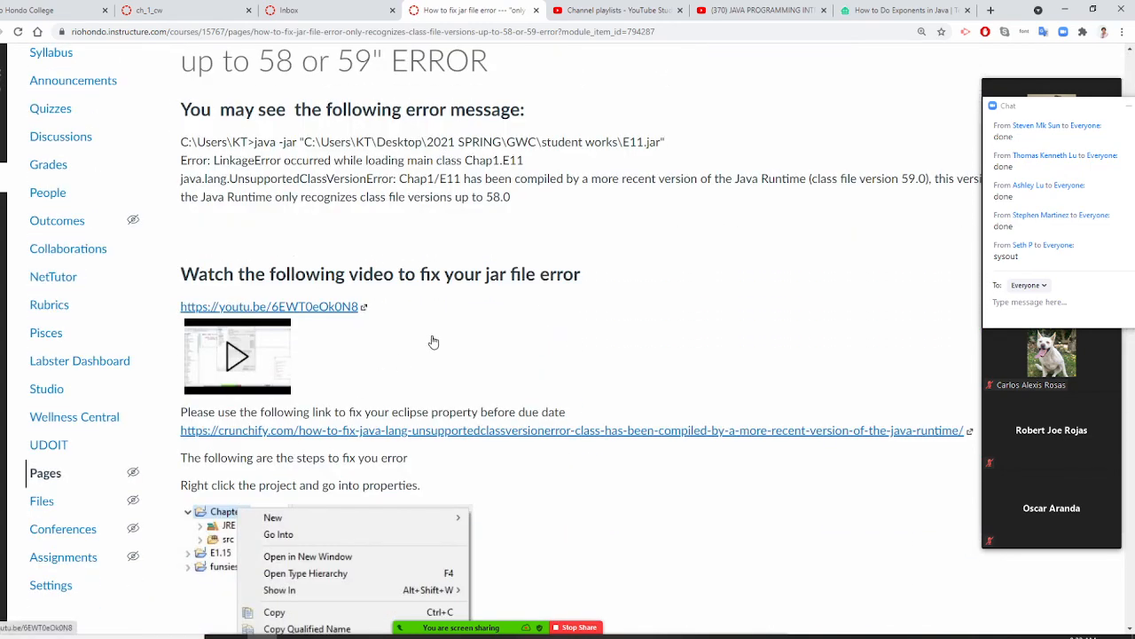
Scroll the jar error guide to the compiler compliance level step (15 to 11).
scroll(down, 3)
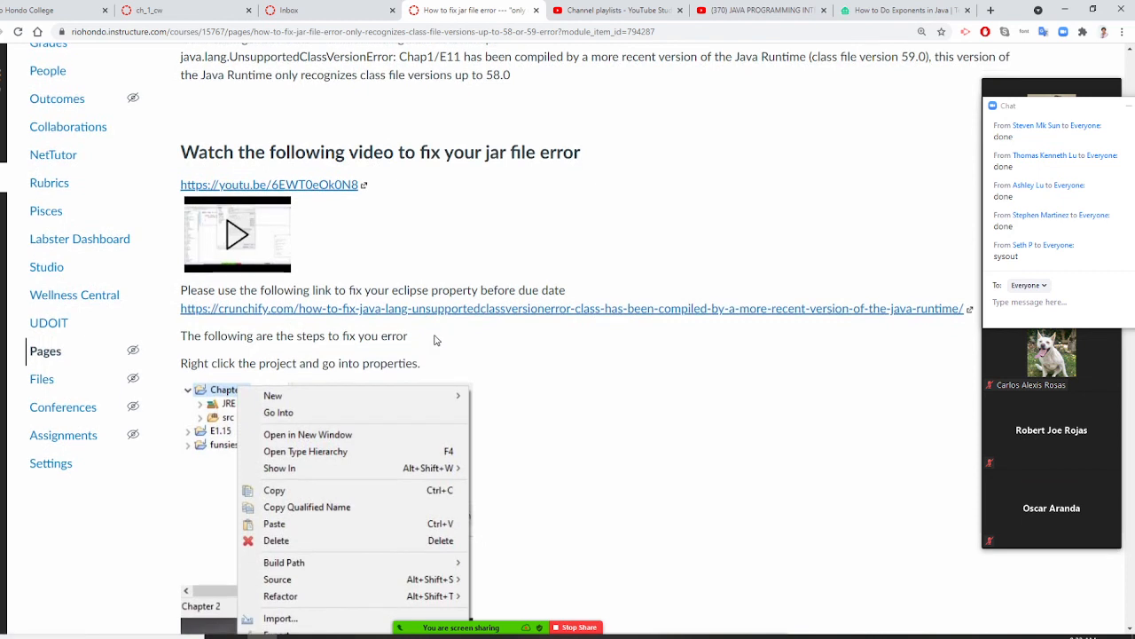
scroll(down, 3)
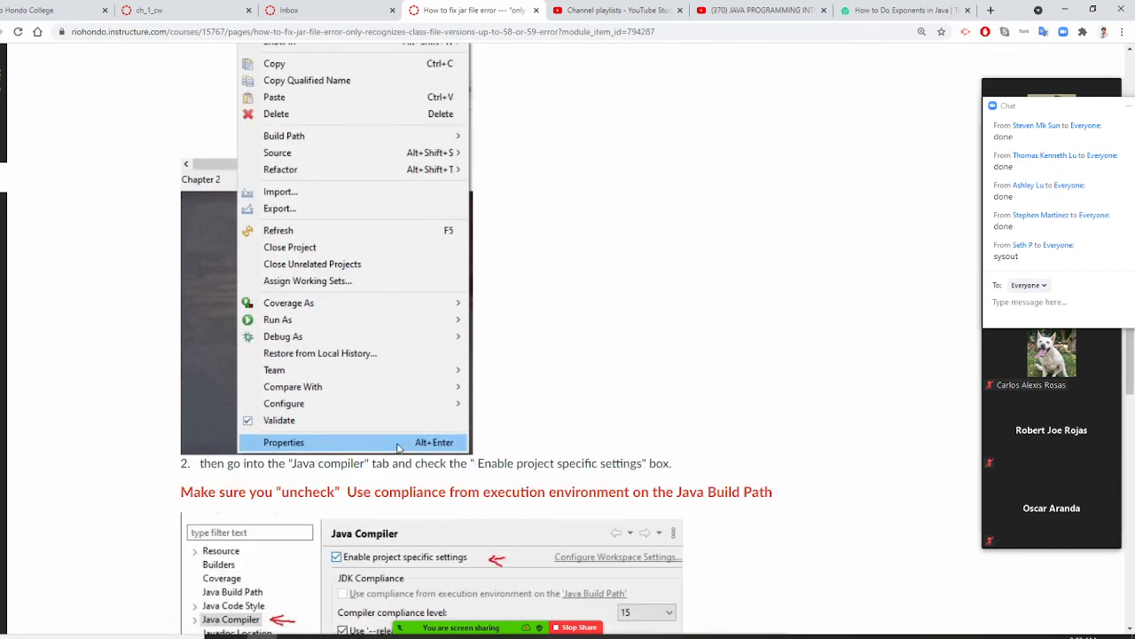
scroll(down, 3)
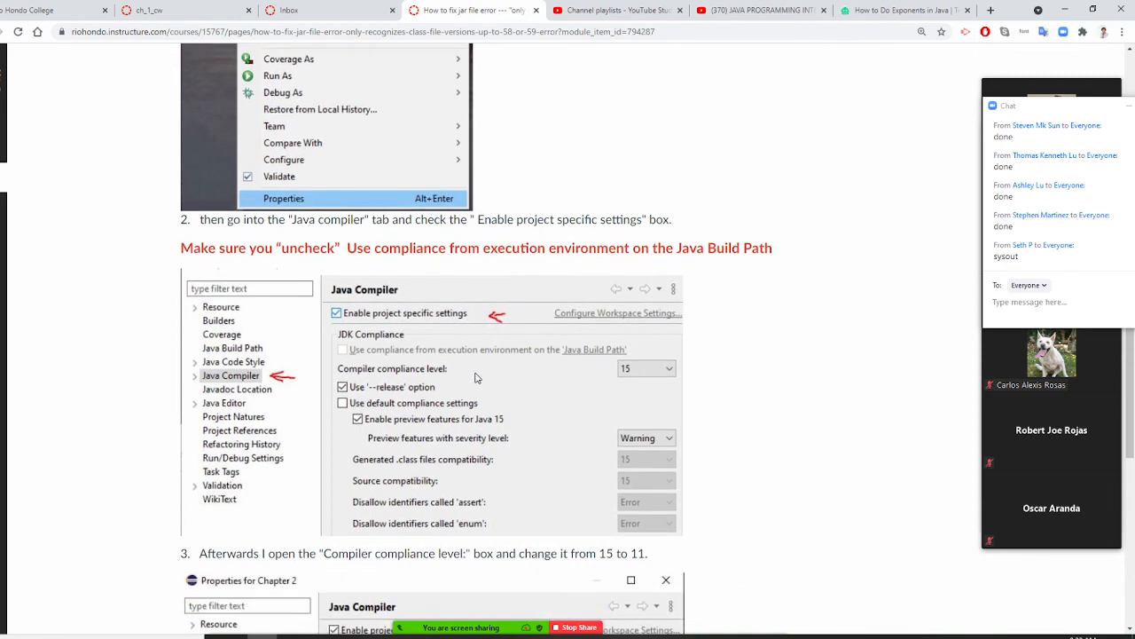
click(668, 441)
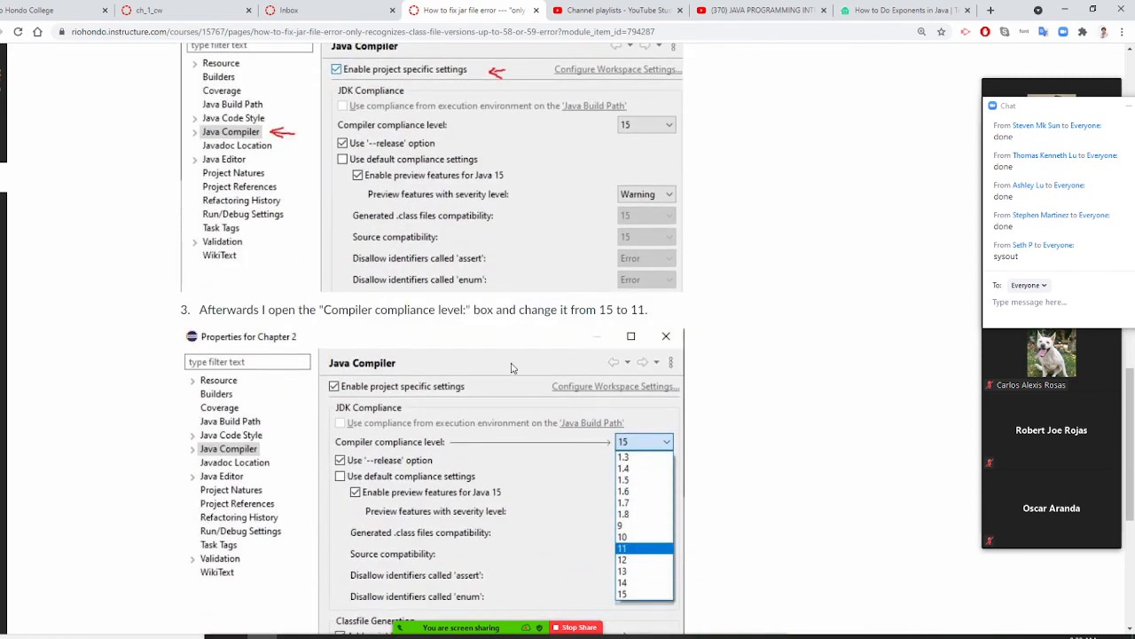
mouse_move(636, 441)
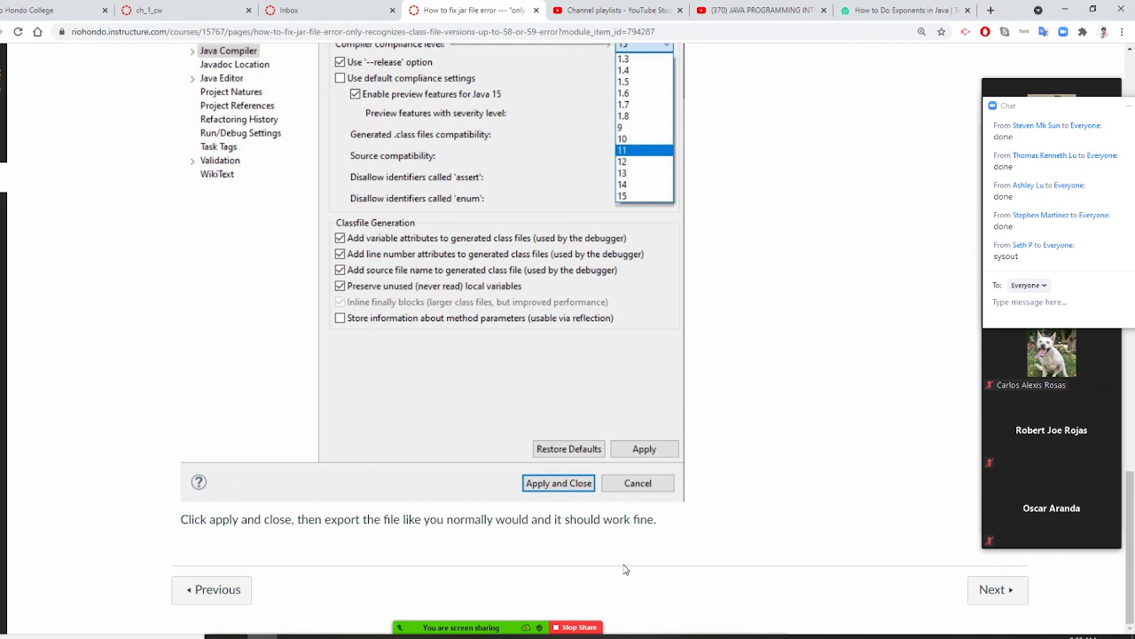
mouse_move(595, 577)
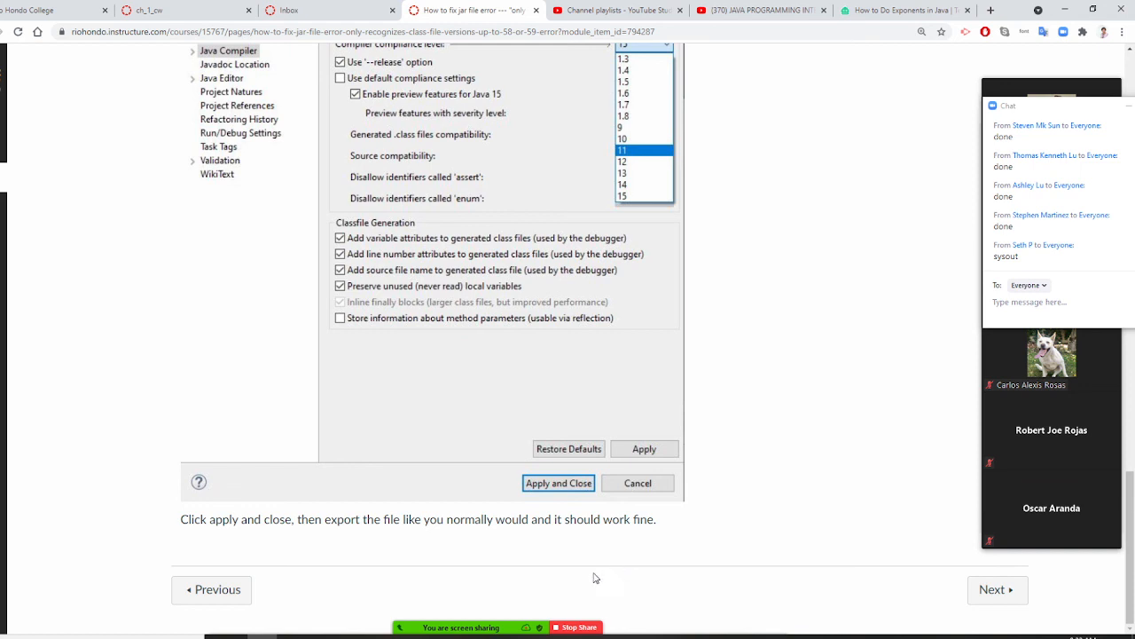
mouse_move(593, 576)
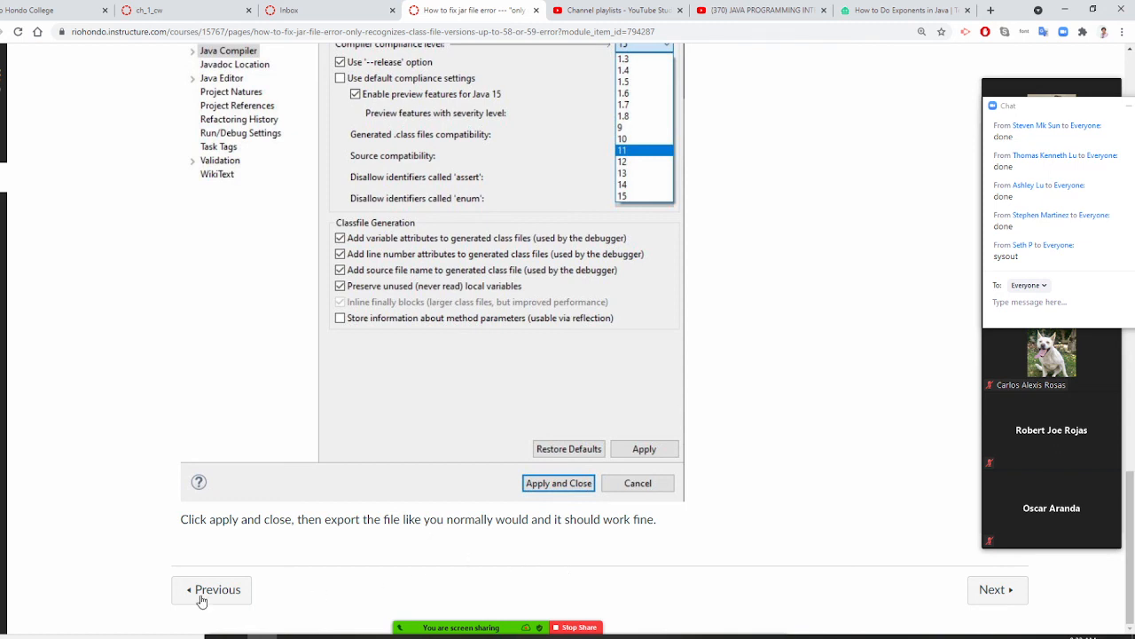
mouse_move(200, 596)
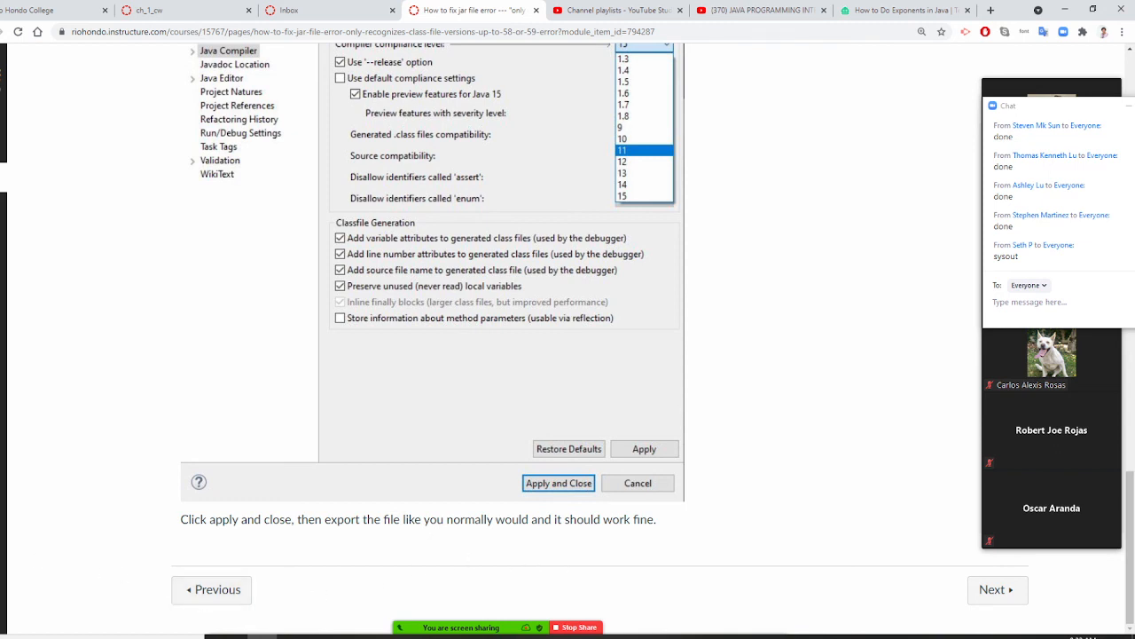